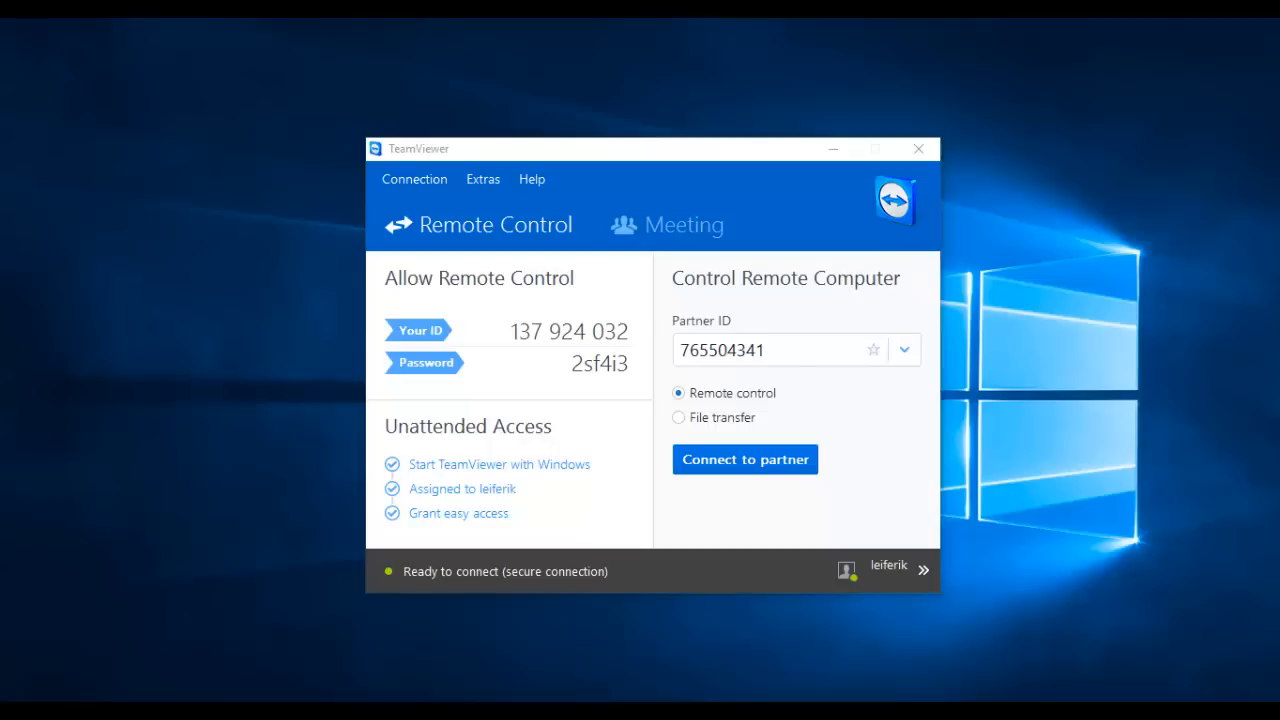
{"action": "mouse_move", "coordinate": [103, 107]}
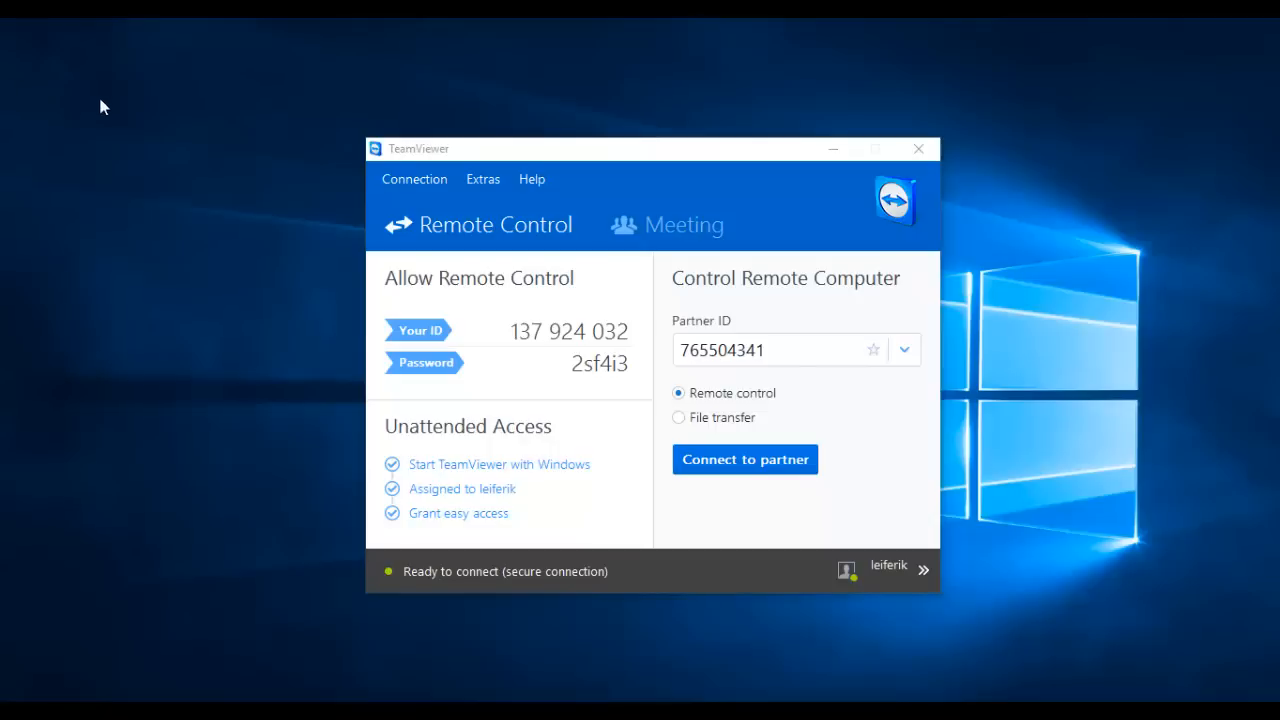
{"action": "mouse_move", "coordinate": [230, 182]}
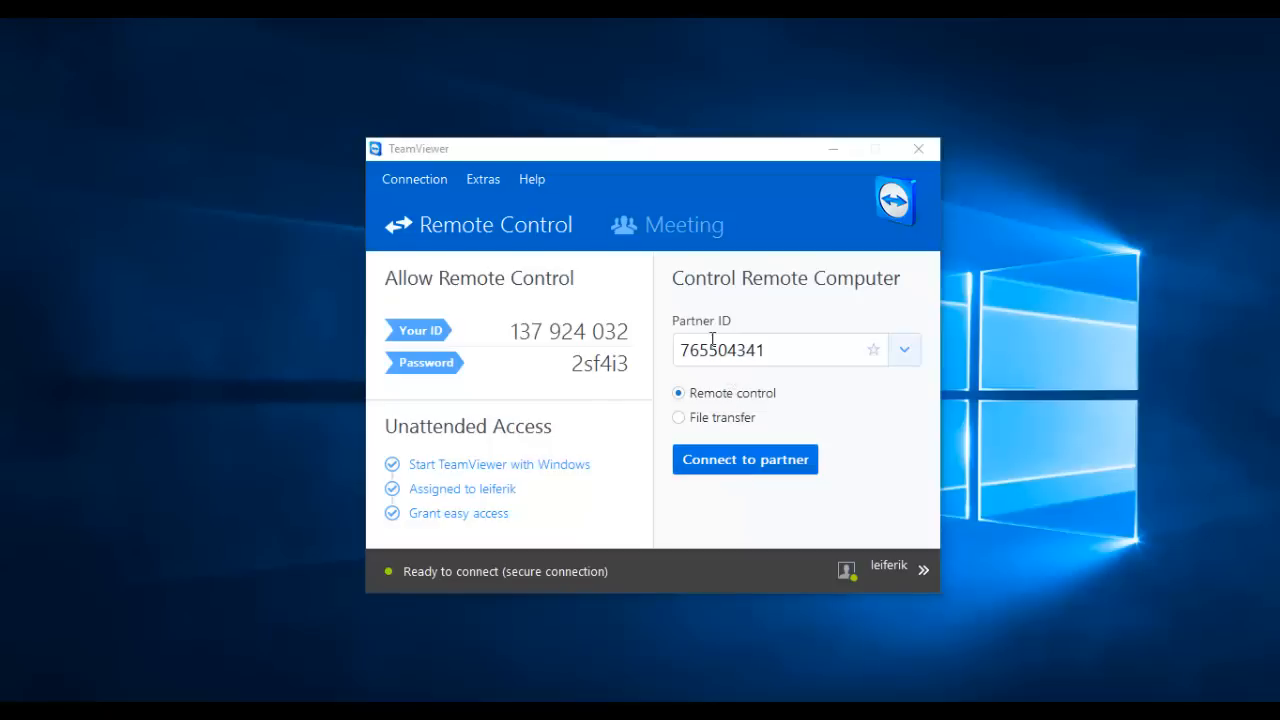
{"action": "left_click", "coordinate": [745, 459]}
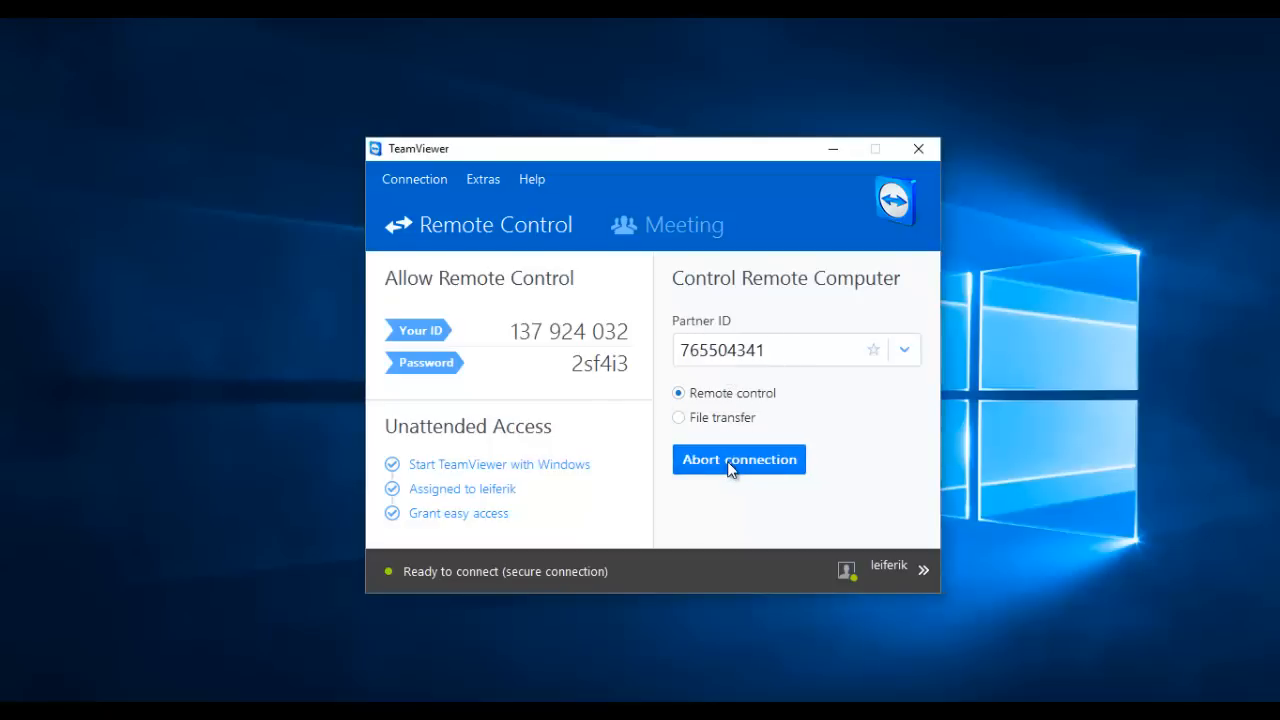
{"action": "left_click", "coordinate": [739, 459]}
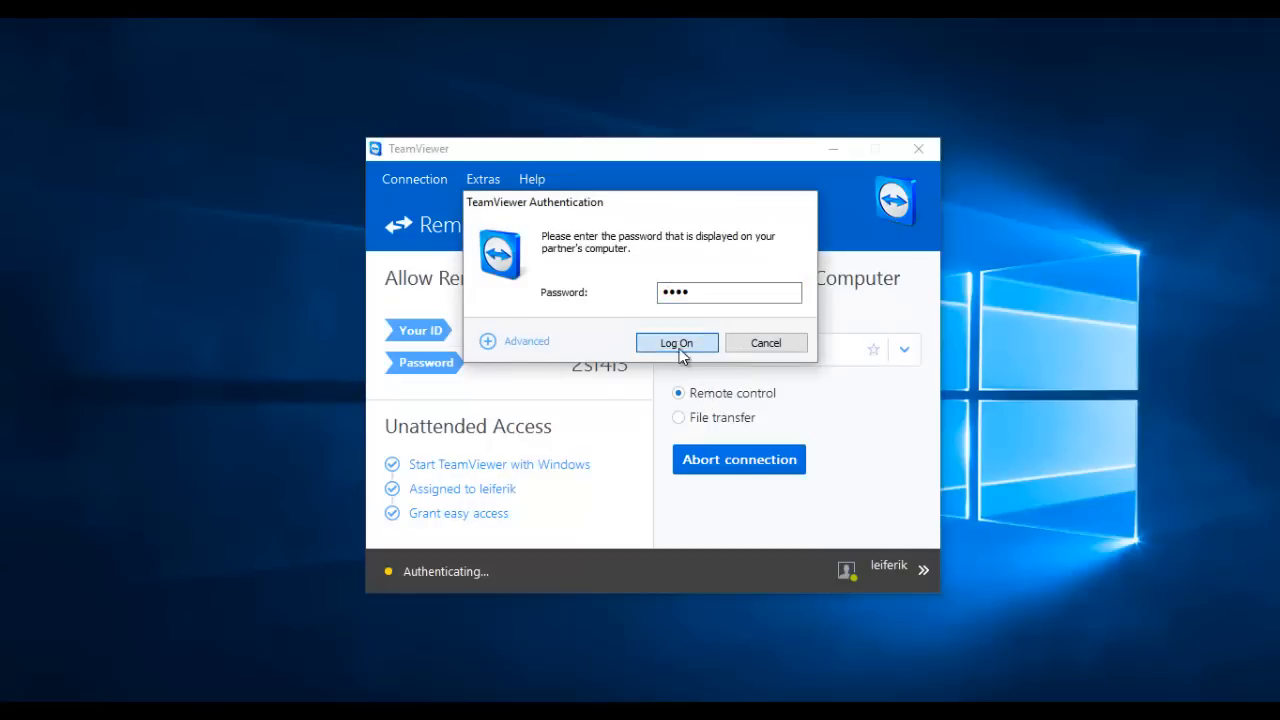
{"action": "left_click", "coordinate": [676, 342]}
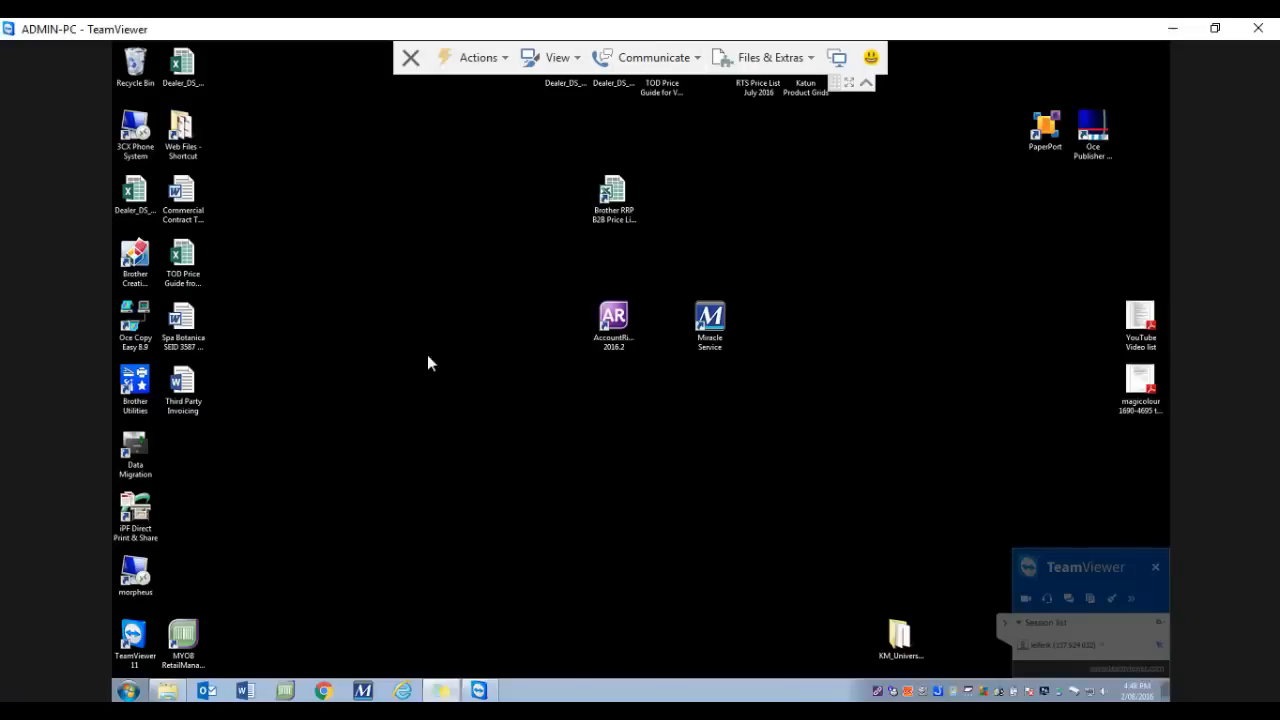
{"action": "mouse_move", "coordinate": [363, 461]}
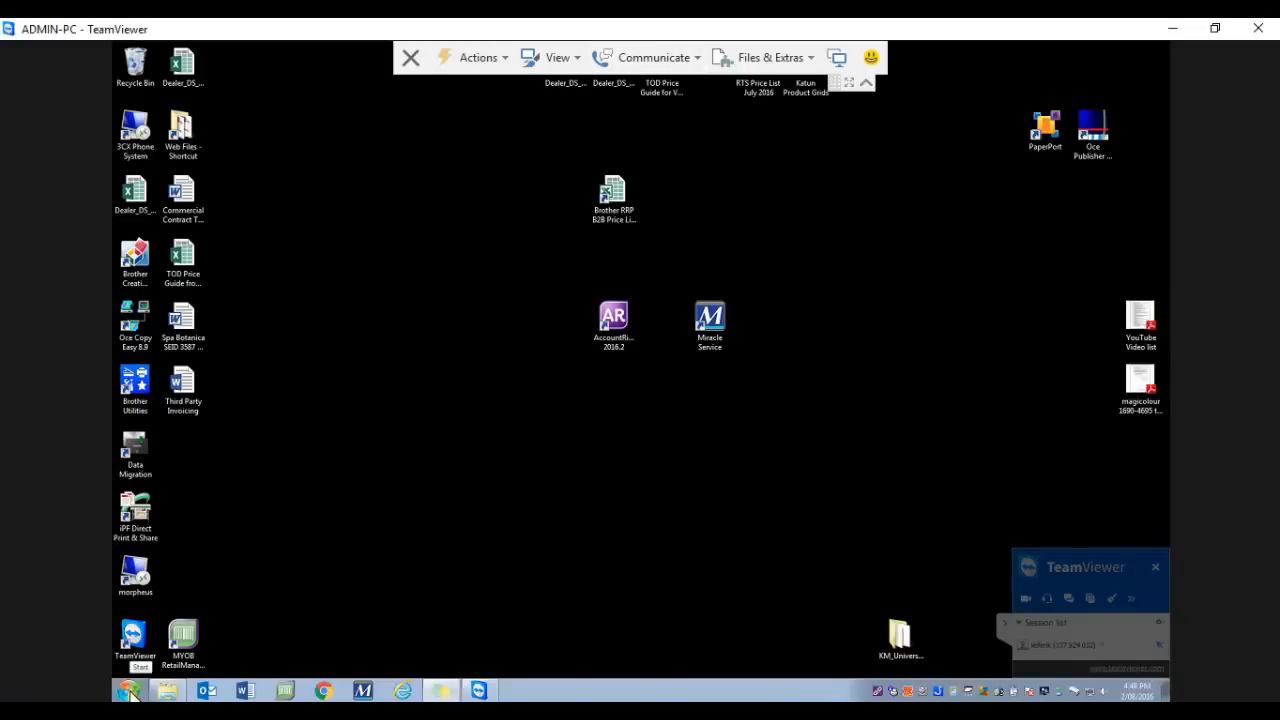
- Launch Word 2013 on the remote PC and type 'Test' in a blank document
{"action": "left_click", "coordinate": [128, 690]}
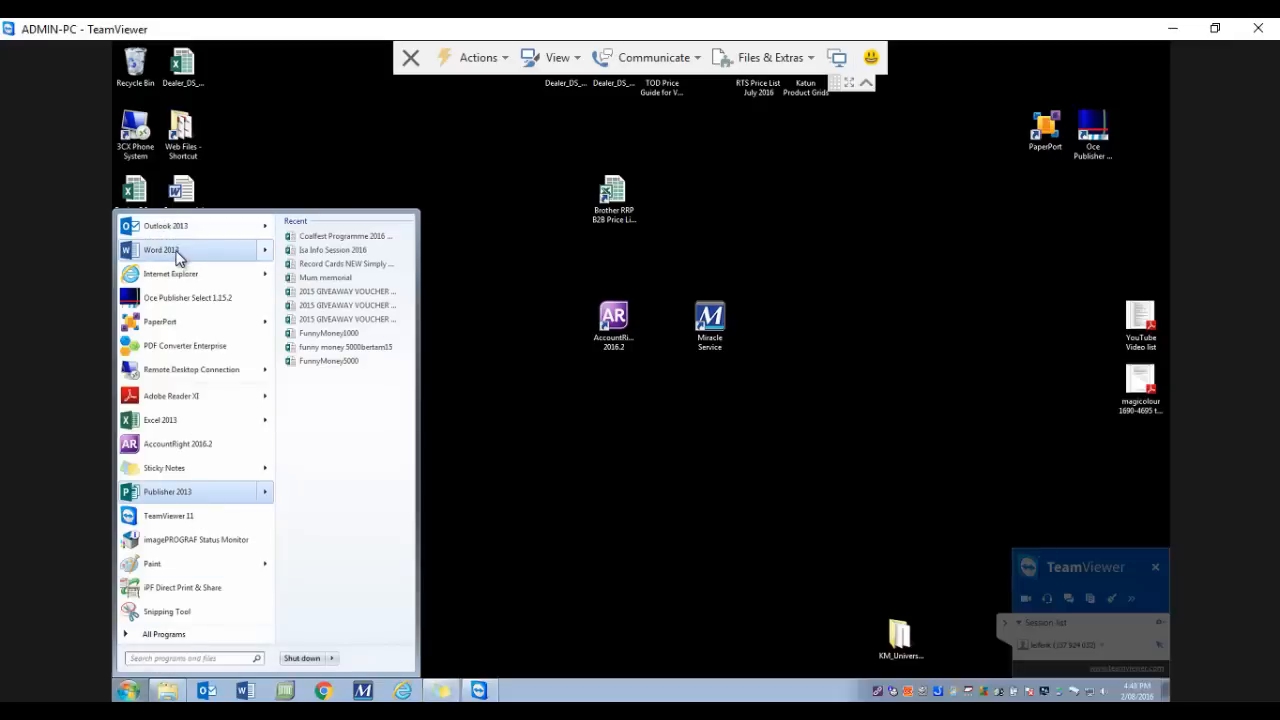
{"action": "left_click", "coordinate": [160, 250]}
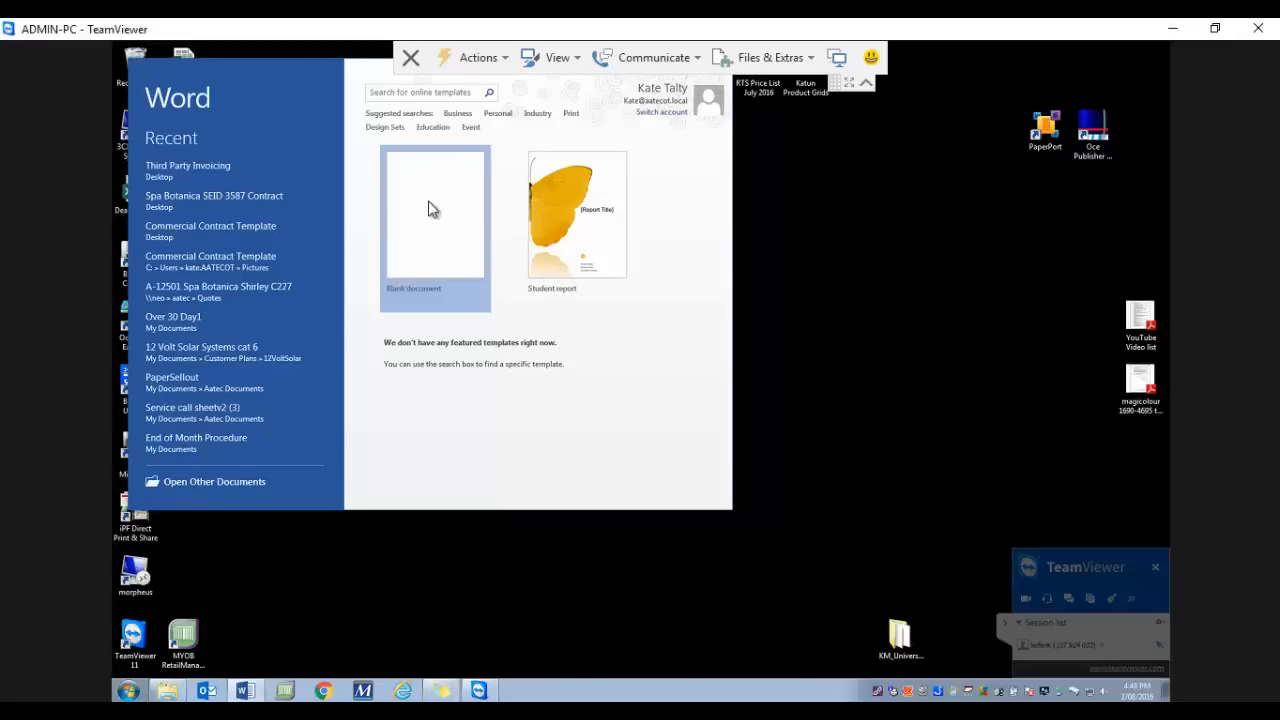
{"action": "left_click", "coordinate": [434, 213]}
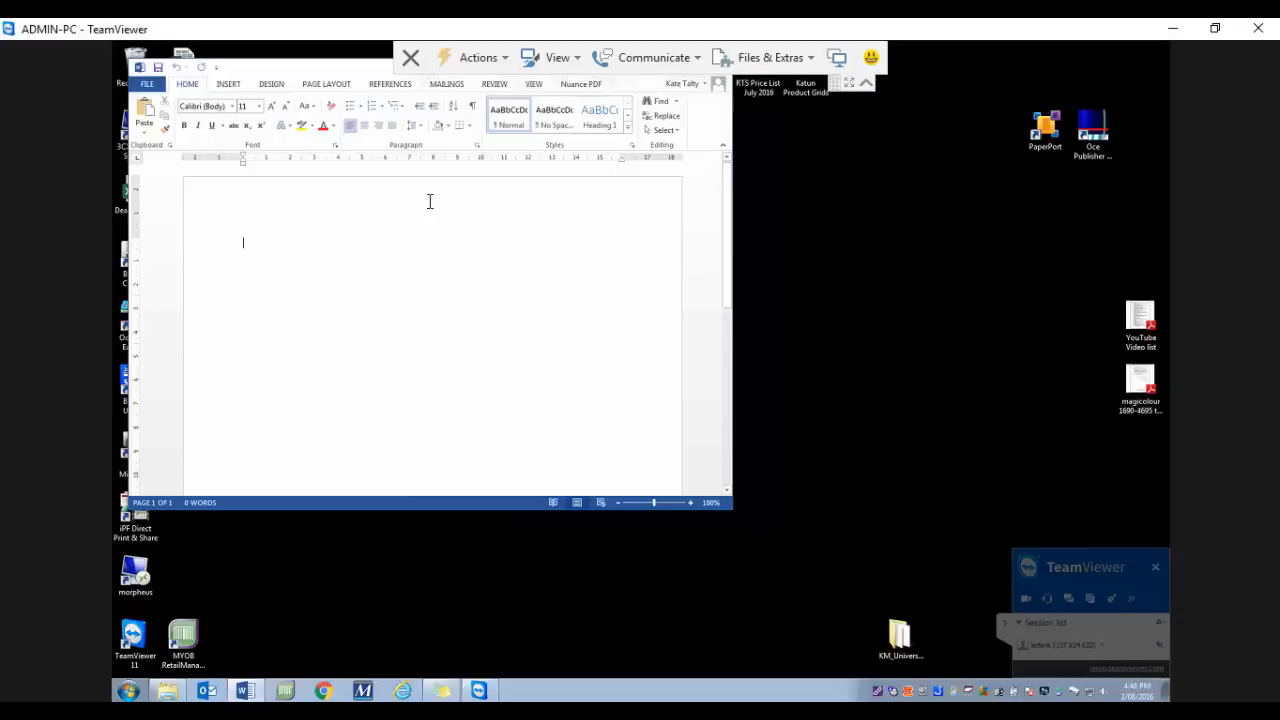
{"action": "type", "text": "Test"}
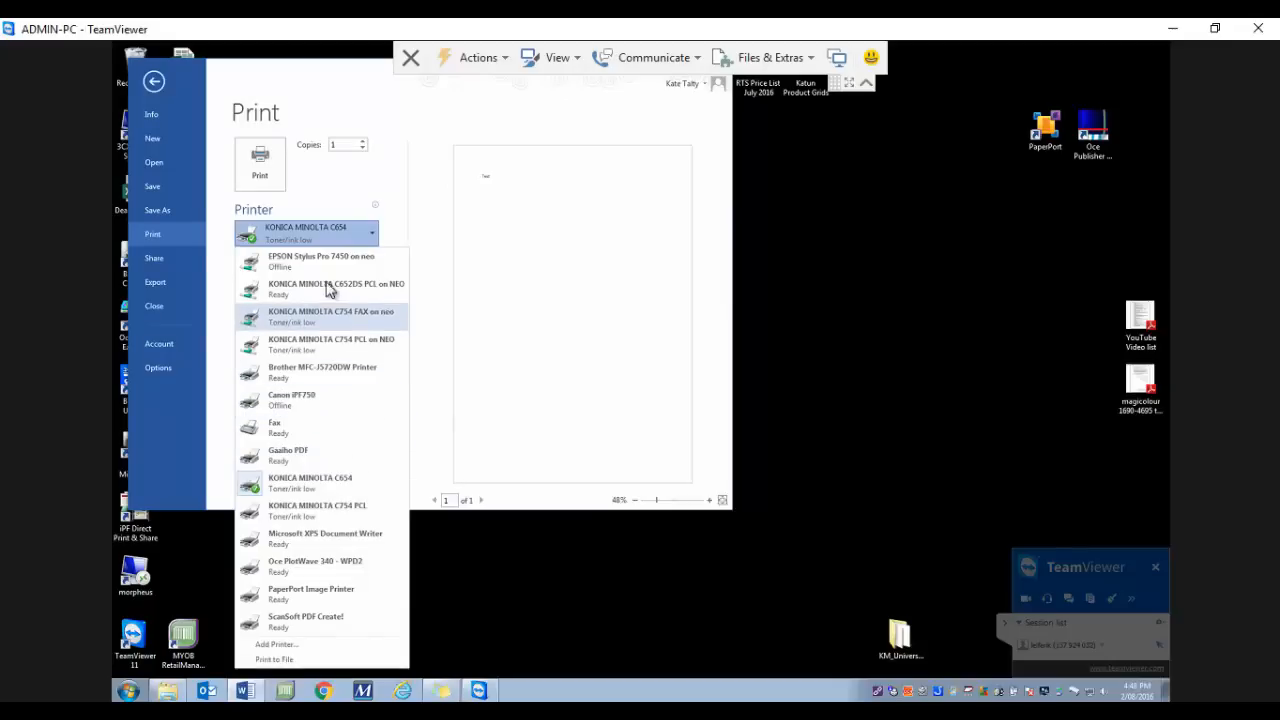
{"action": "mouse_move", "coordinate": [355, 617]}
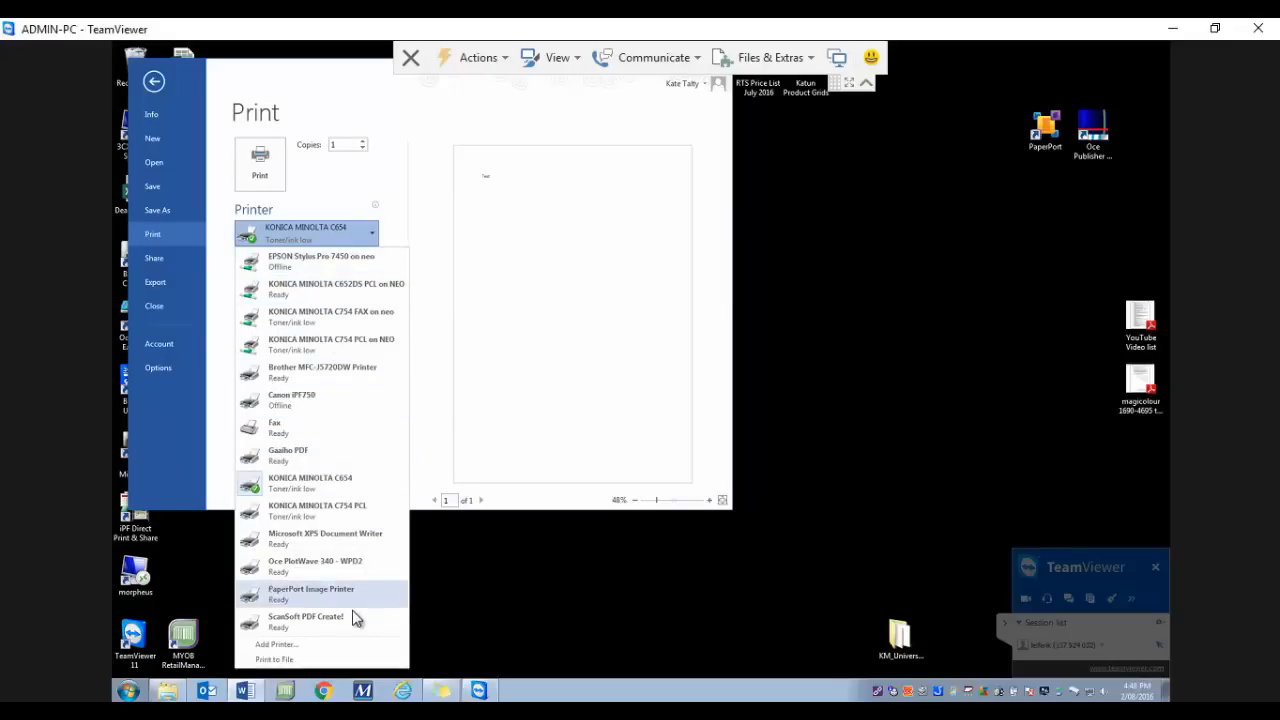
{"action": "mouse_move", "coordinate": [343, 283]}
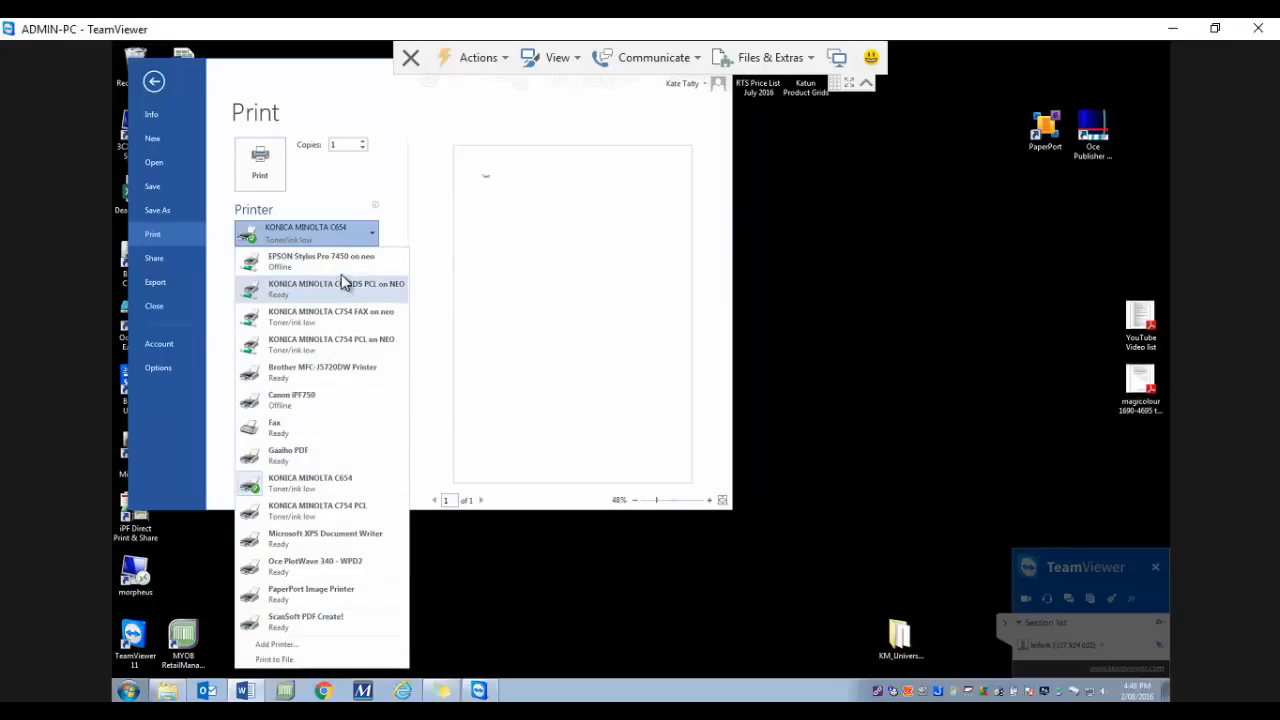
{"action": "mouse_move", "coordinate": [335, 565]}
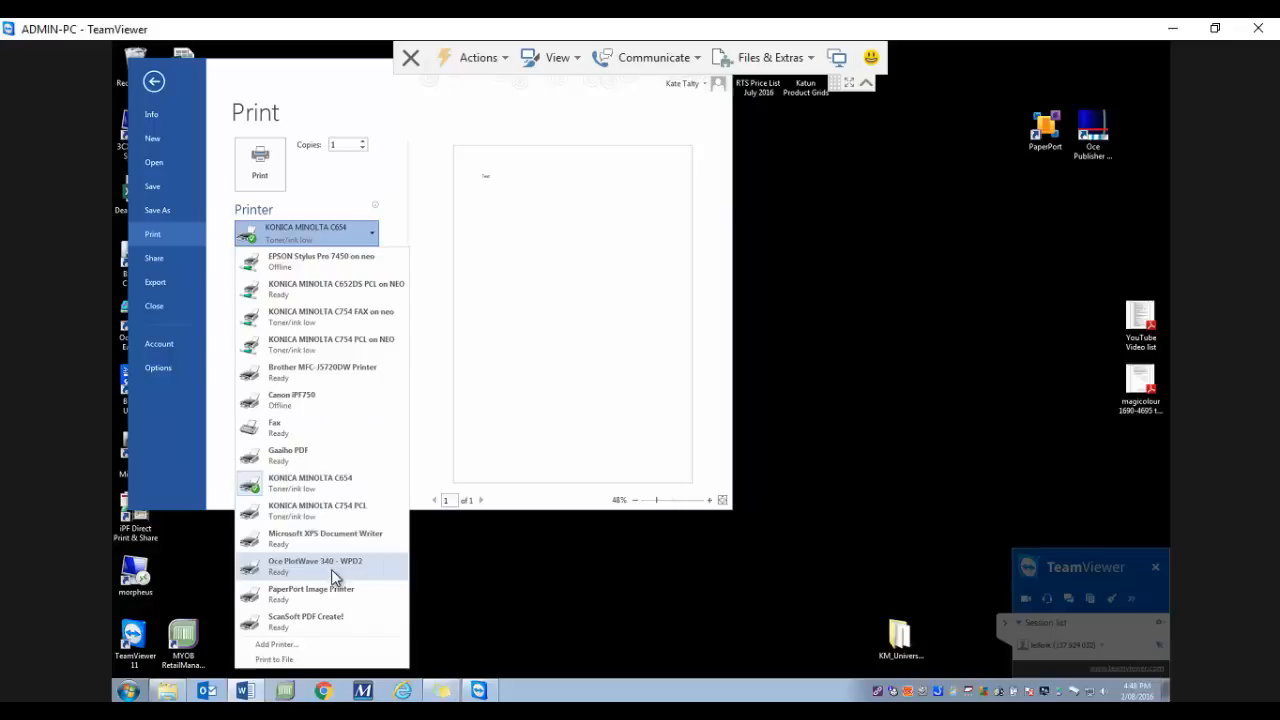
{"action": "mouse_move", "coordinate": [370, 260]}
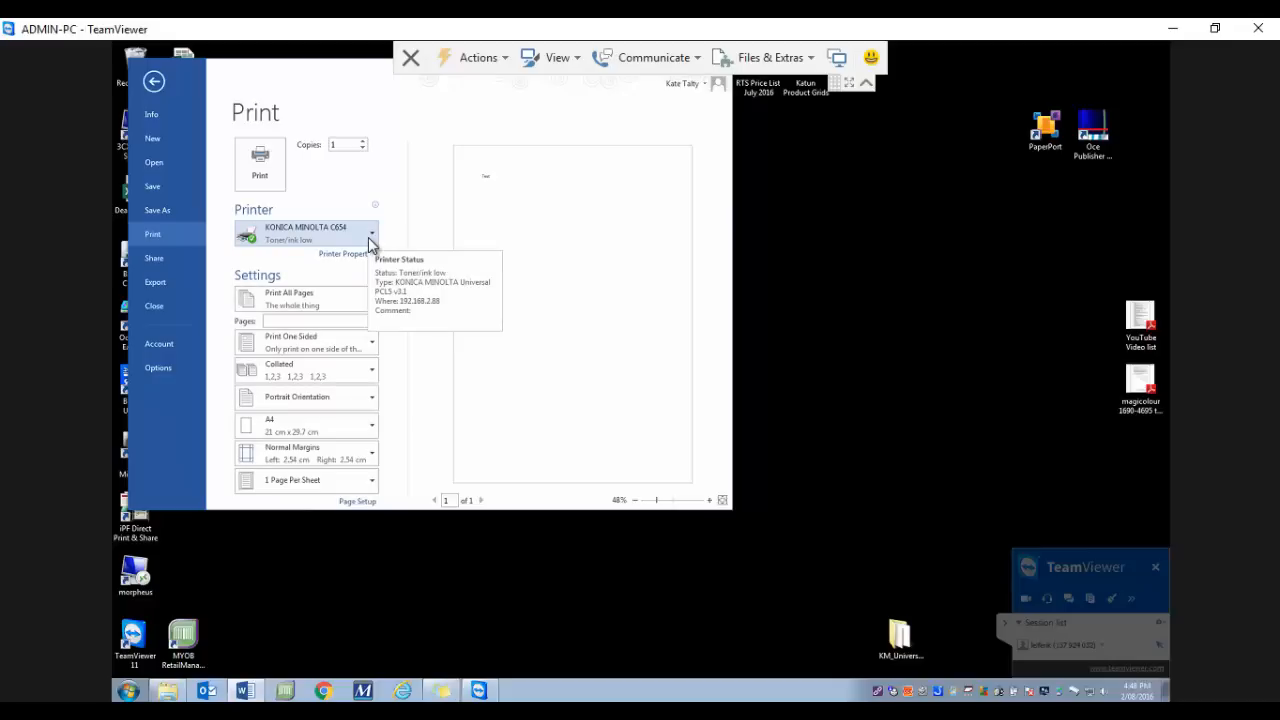
{"action": "mouse_move", "coordinate": [385, 240]}
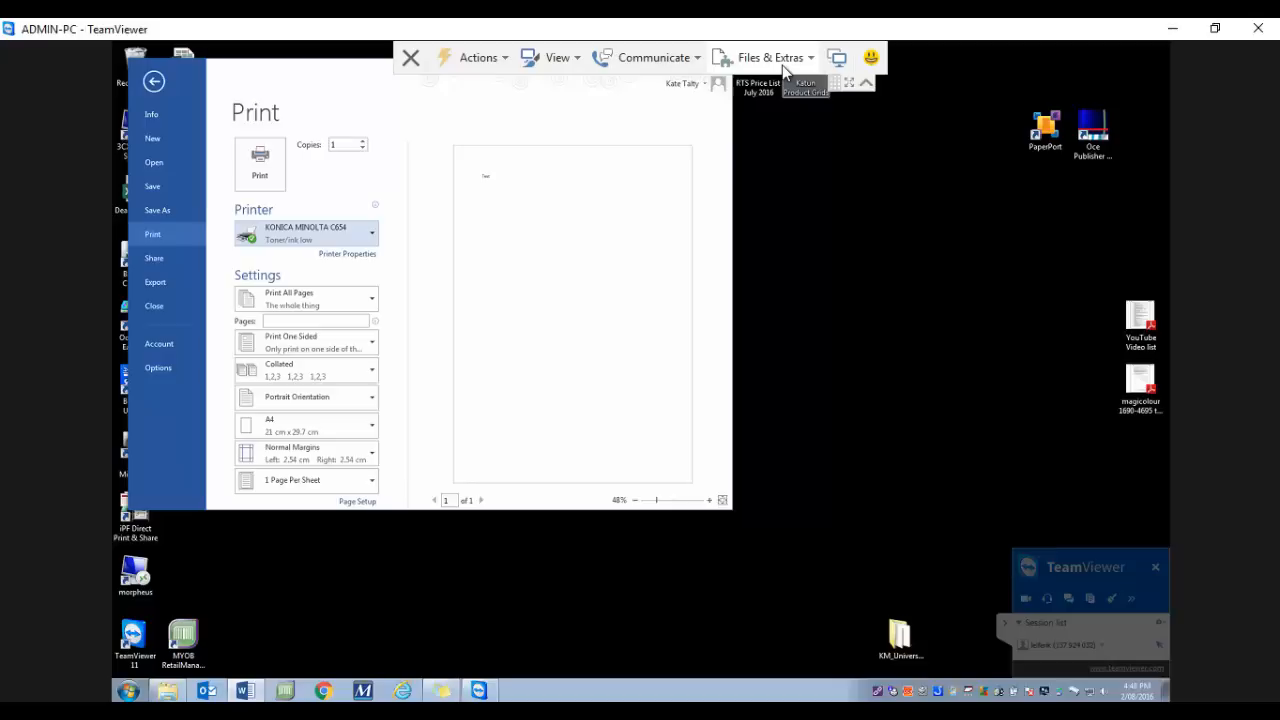
{"action": "mouse_move", "coordinate": [790, 67]}
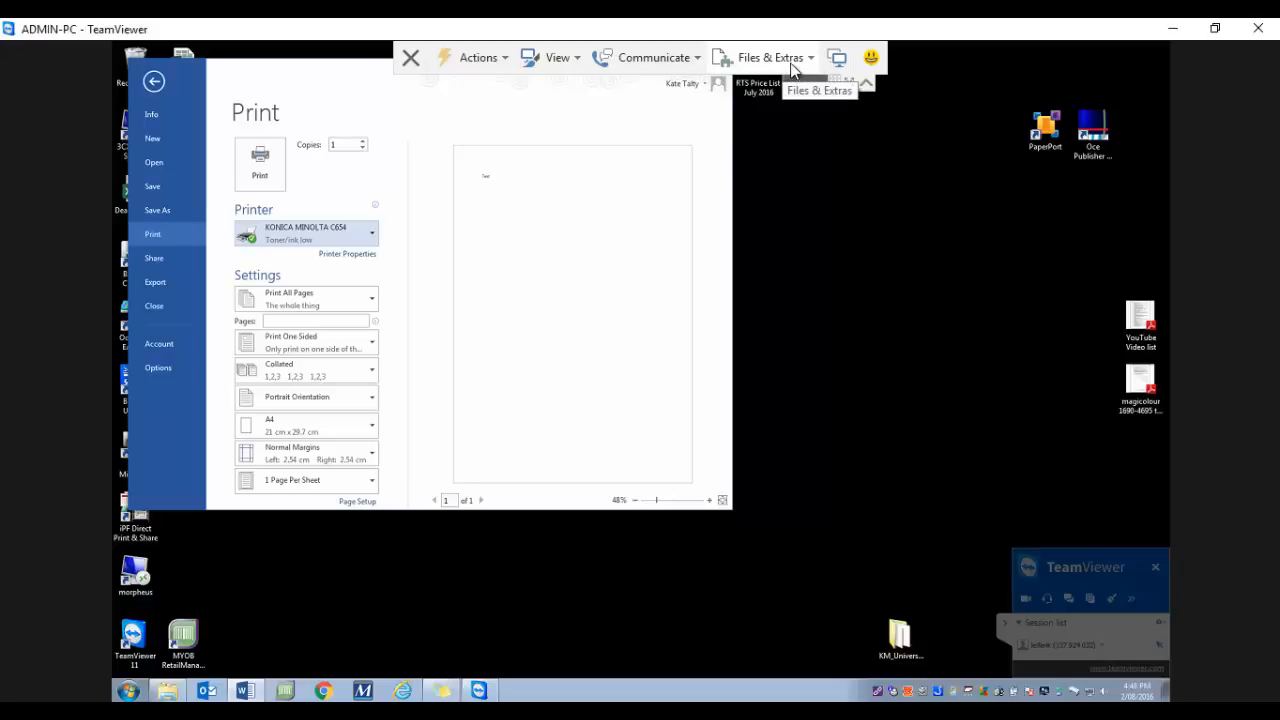
- Check the Files & Extras menu, then leave Word's print page for the Test document
{"action": "left_click", "coordinate": [763, 57]}
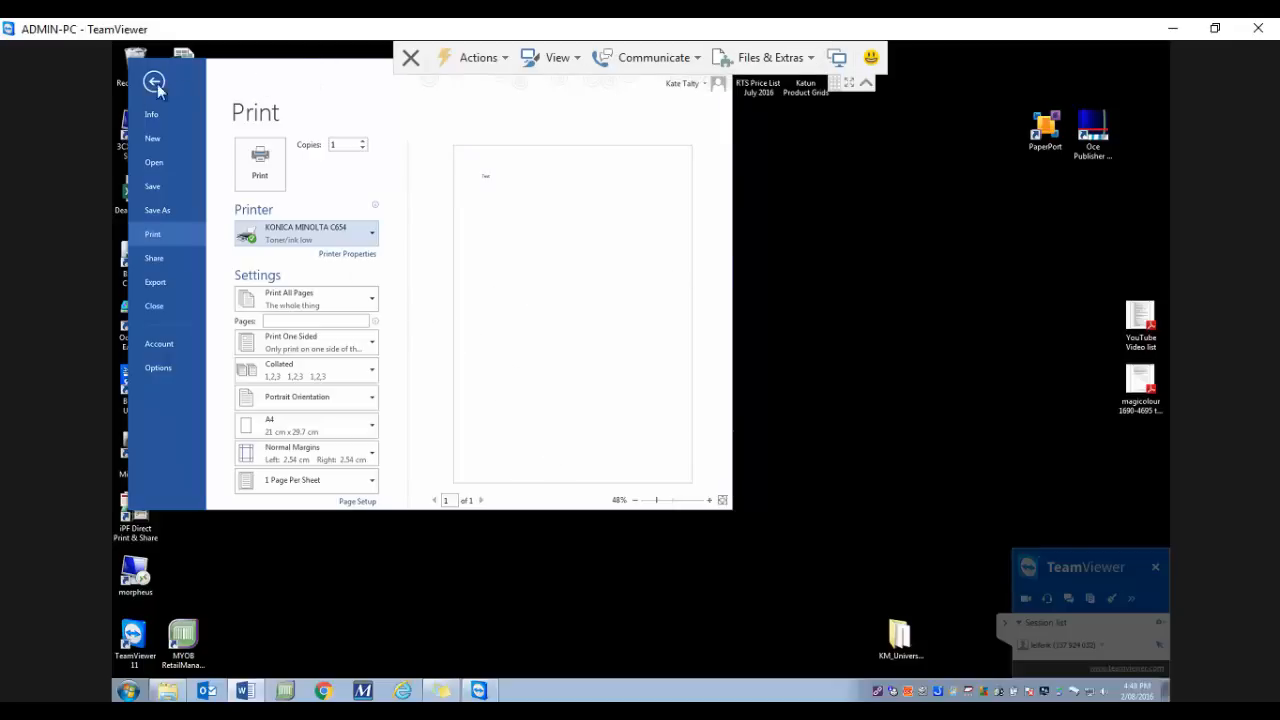
{"action": "left_click", "coordinate": [155, 82]}
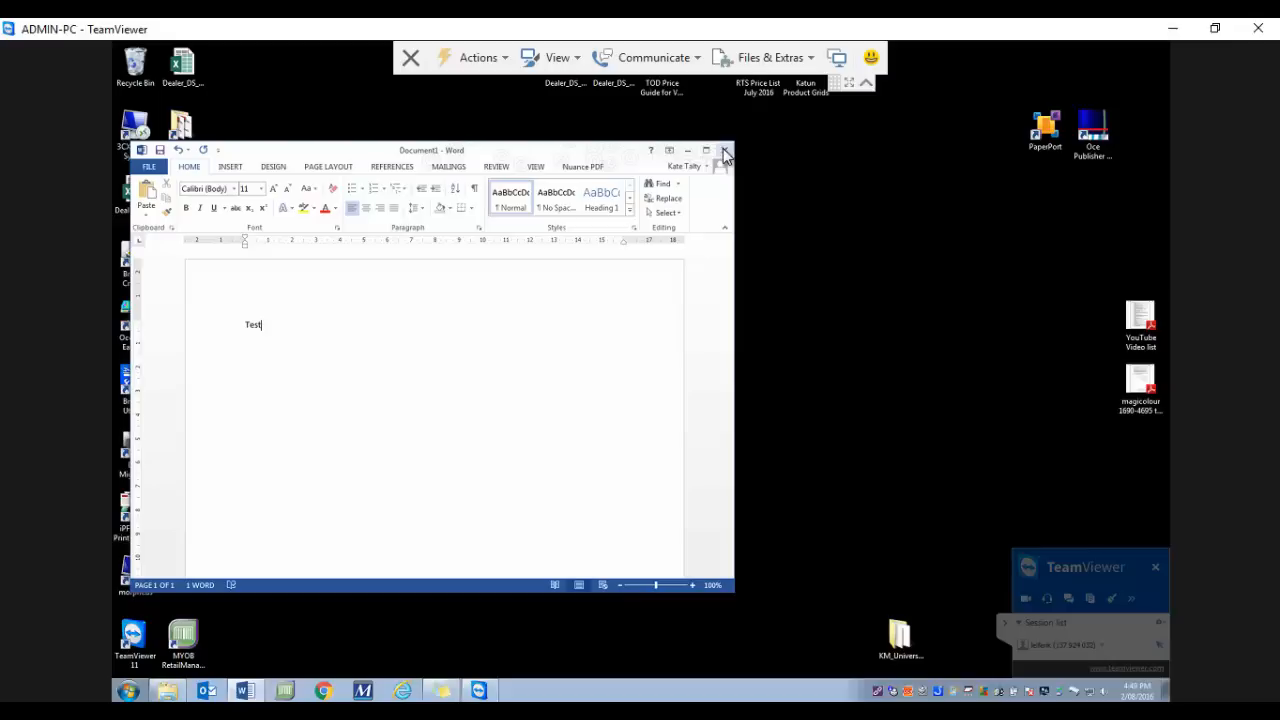
- Close and relaunch Word, type 'Test' on a new page, and open the print screen
{"action": "left_click", "coordinate": [726, 151]}
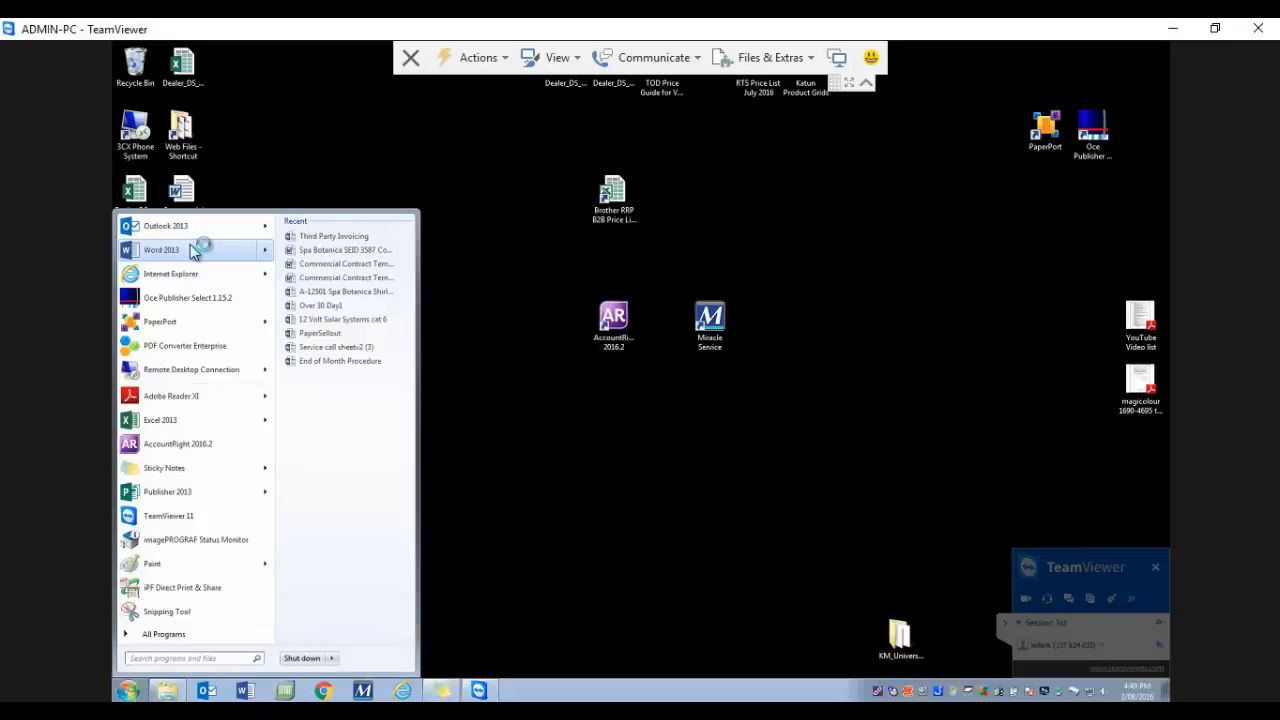
{"action": "left_click", "coordinate": [160, 249]}
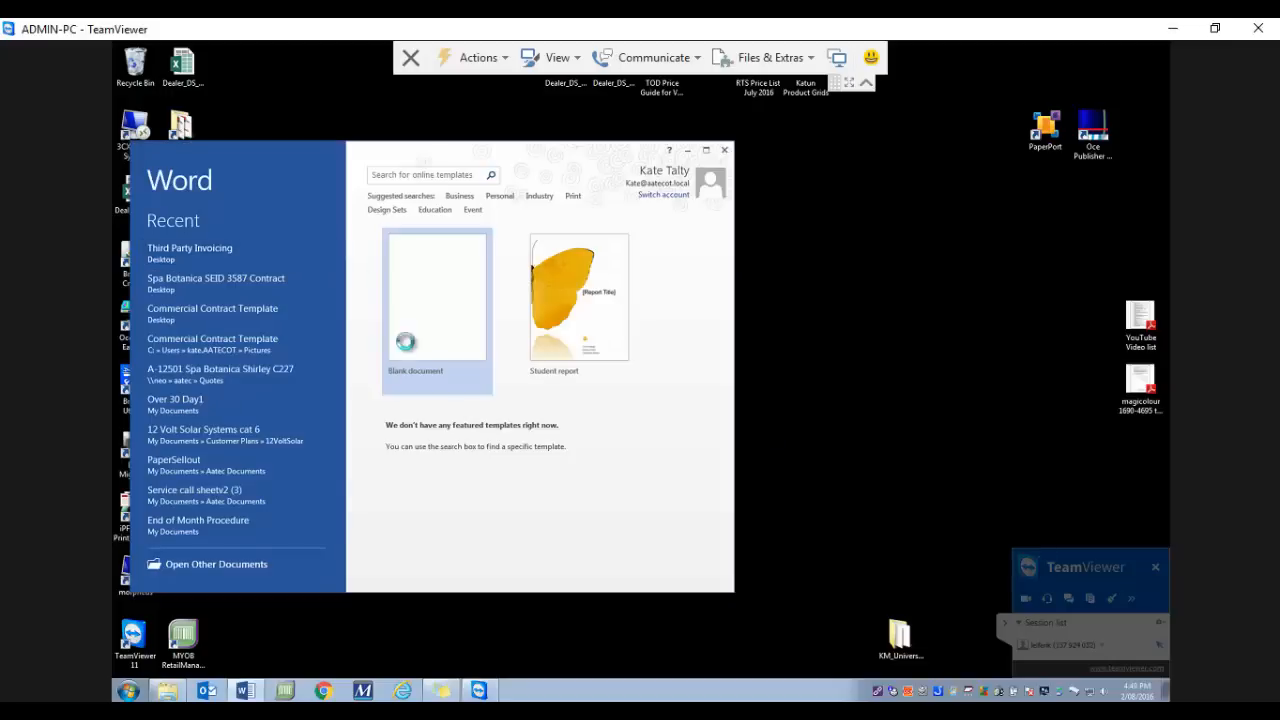
{"action": "left_click", "coordinate": [436, 296]}
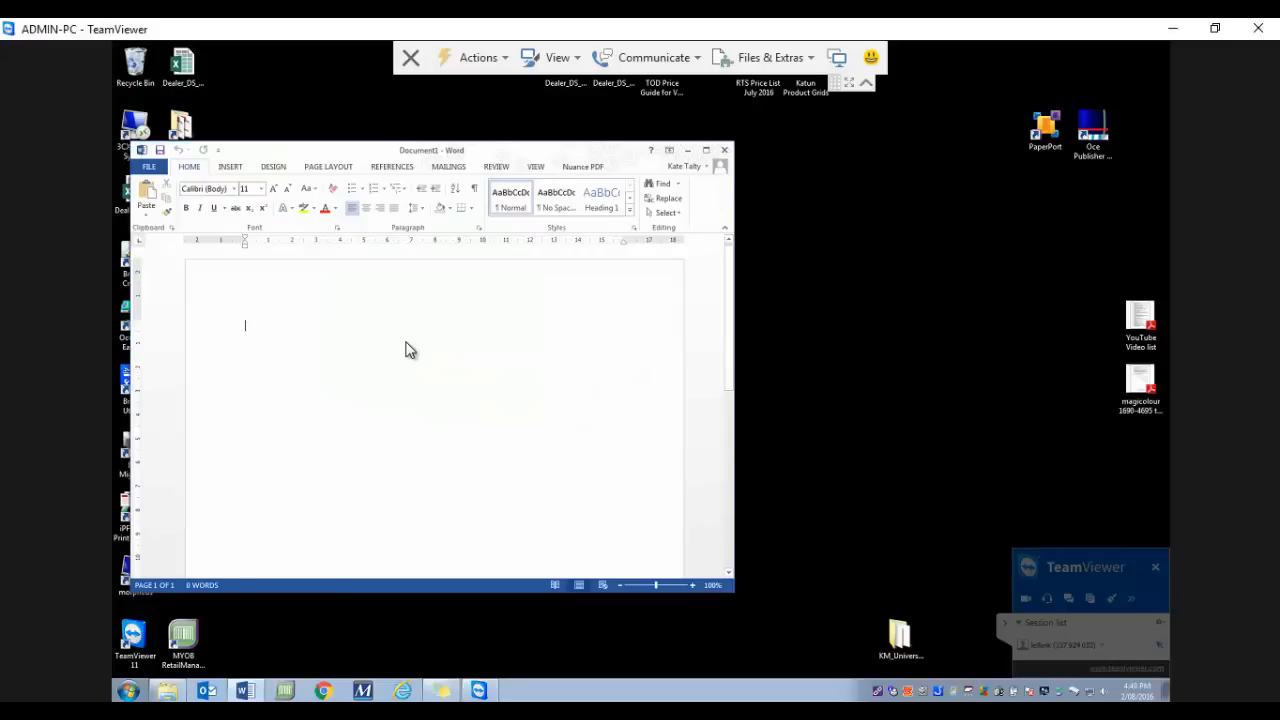
{"action": "type", "text": "Test"}
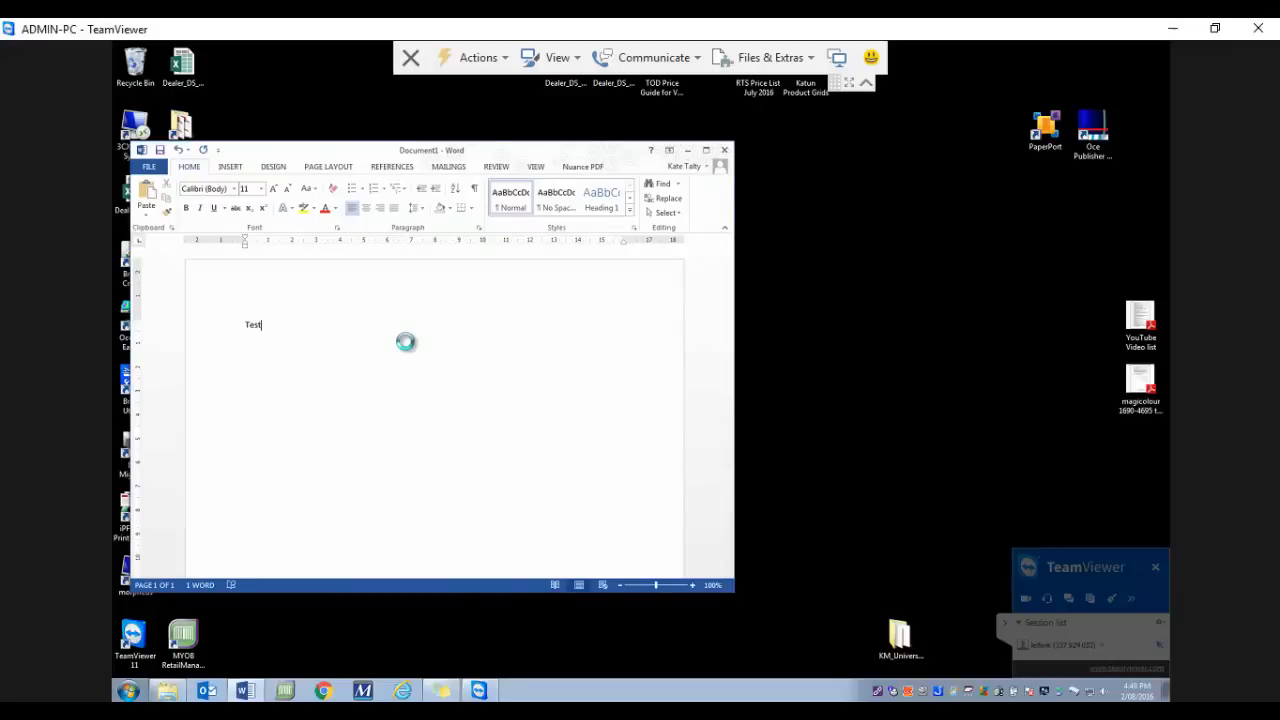
{"action": "left_click", "coordinate": [148, 166]}
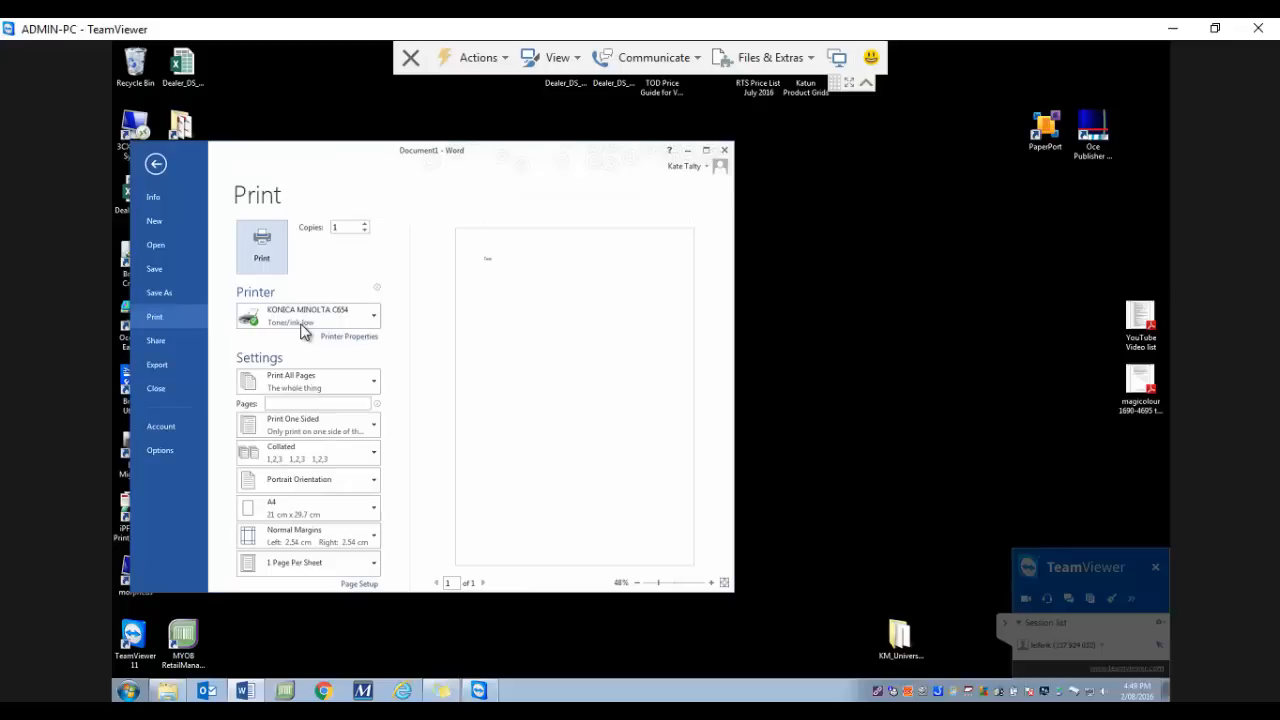
- Browse the printer list and select KONICA MINOLTA C754SeriesPS via TeamViewer
{"action": "left_click", "coordinate": [308, 315]}
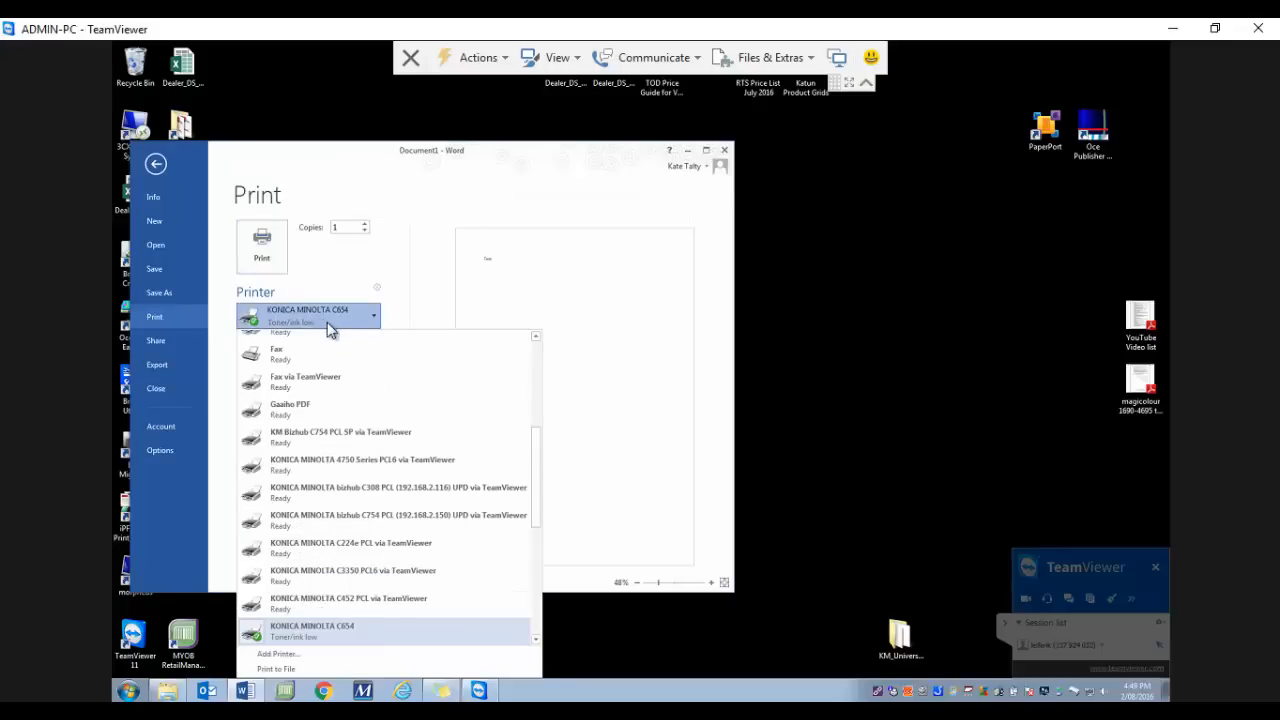
{"action": "scroll", "scroll_direction": "up", "scroll_amount": 3}
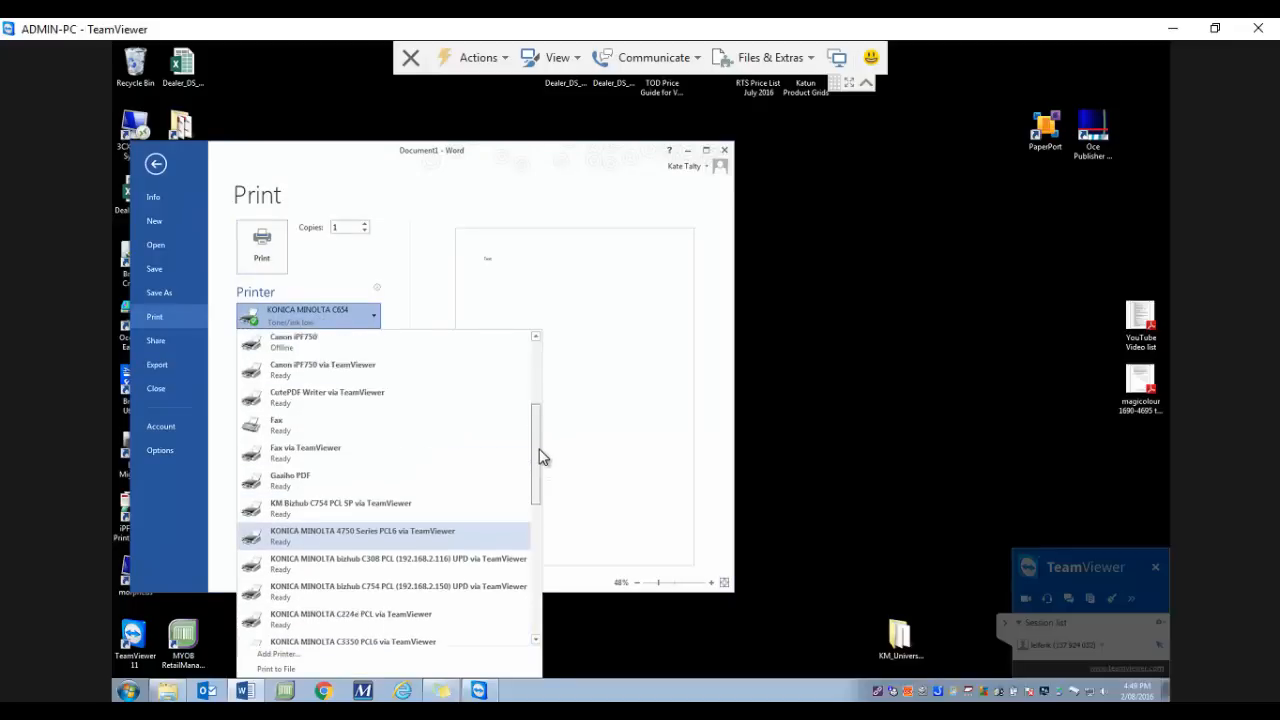
{"action": "scroll", "scroll_direction": "up", "scroll_amount": 3}
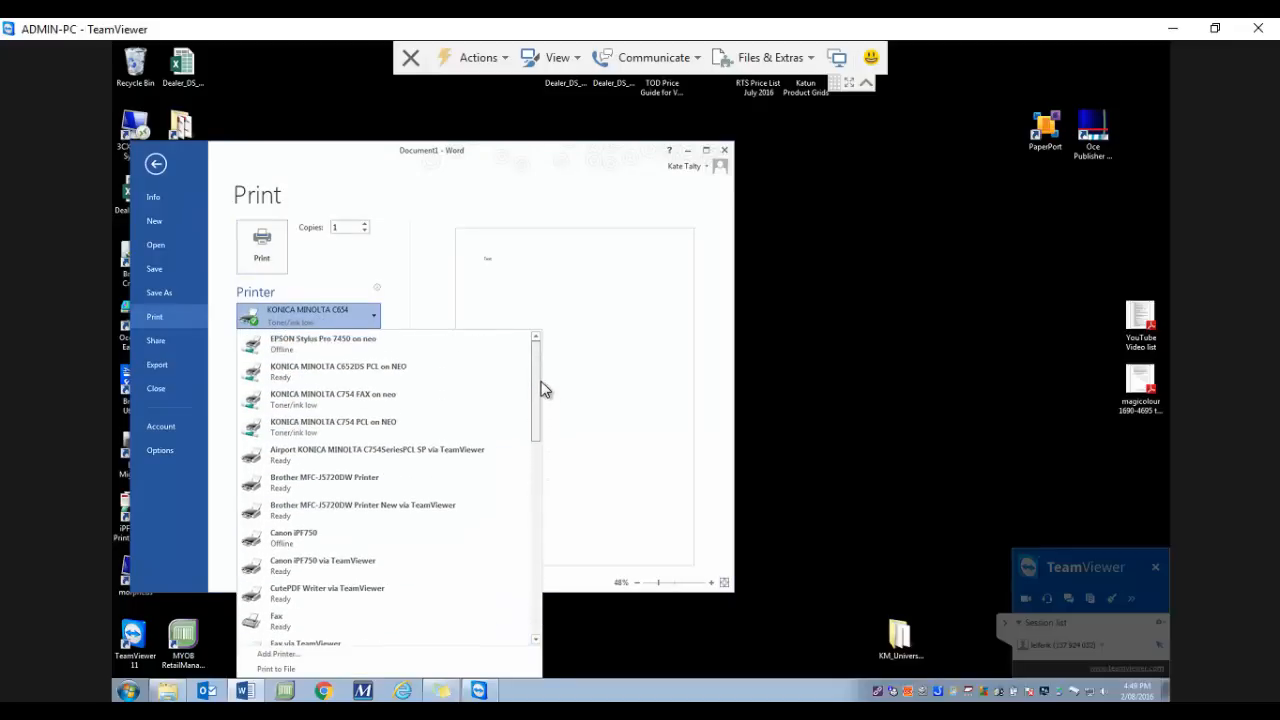
{"action": "scroll", "scroll_direction": "down", "scroll_amount": 3}
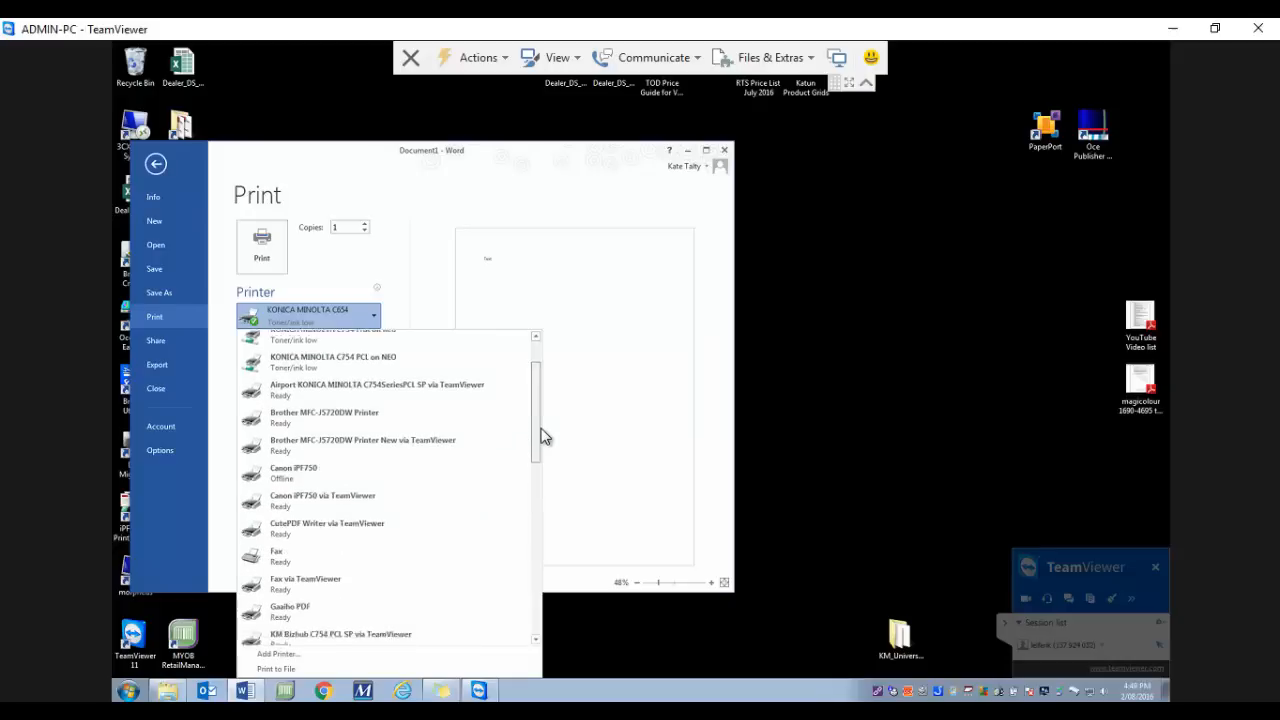
{"action": "scroll", "scroll_direction": "up", "scroll_amount": 3}
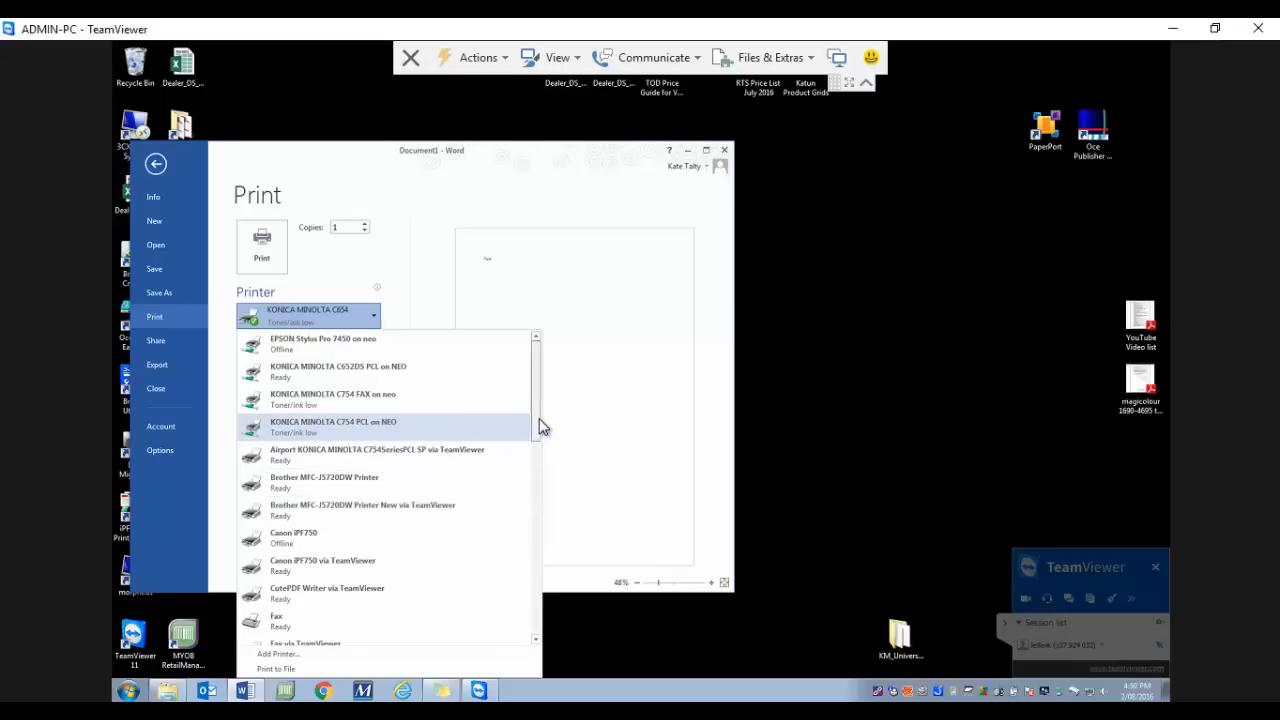
{"action": "scroll", "scroll_direction": "down", "scroll_amount": 3}
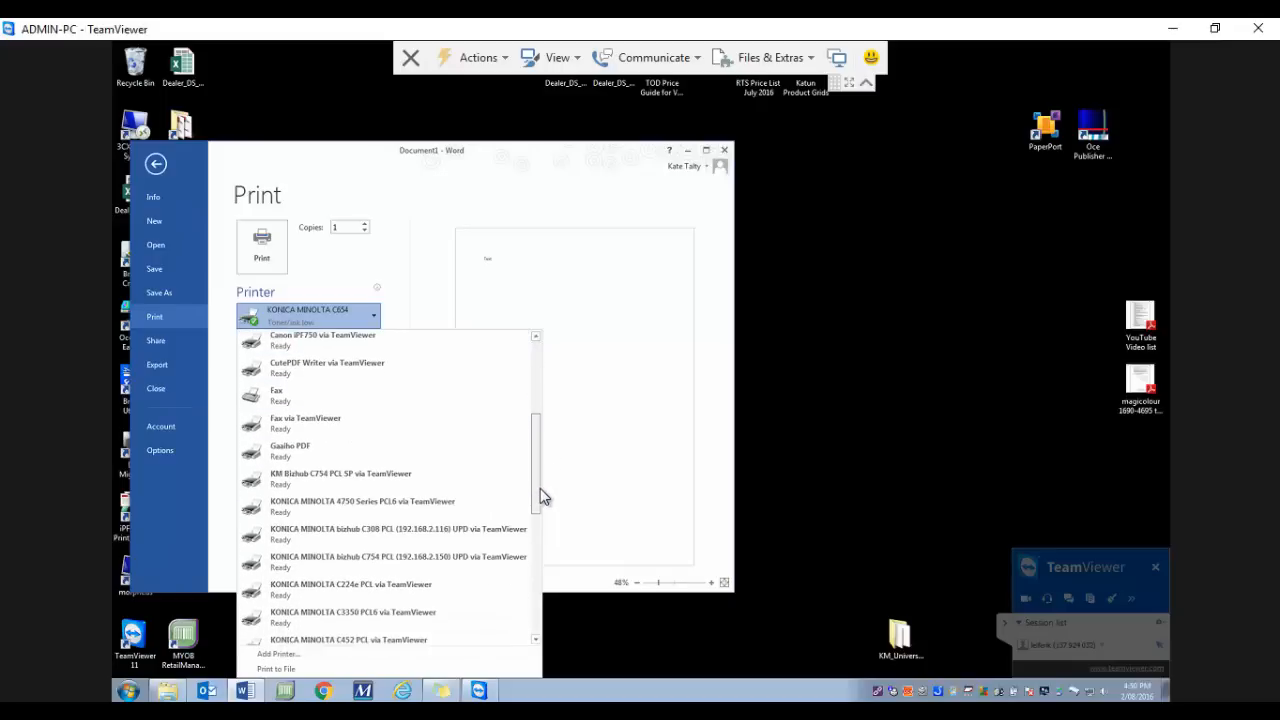
{"action": "scroll", "scroll_direction": "down", "scroll_amount": 3}
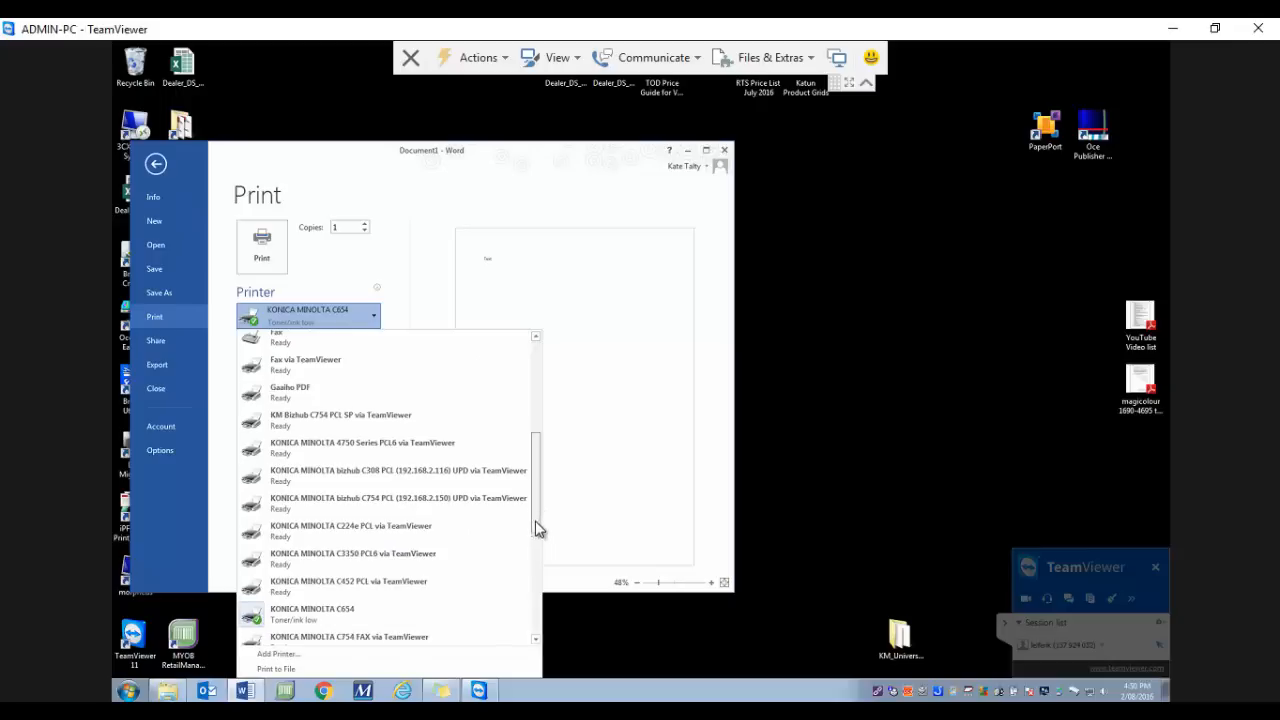
{"action": "scroll", "scroll_direction": "down", "scroll_amount": 3}
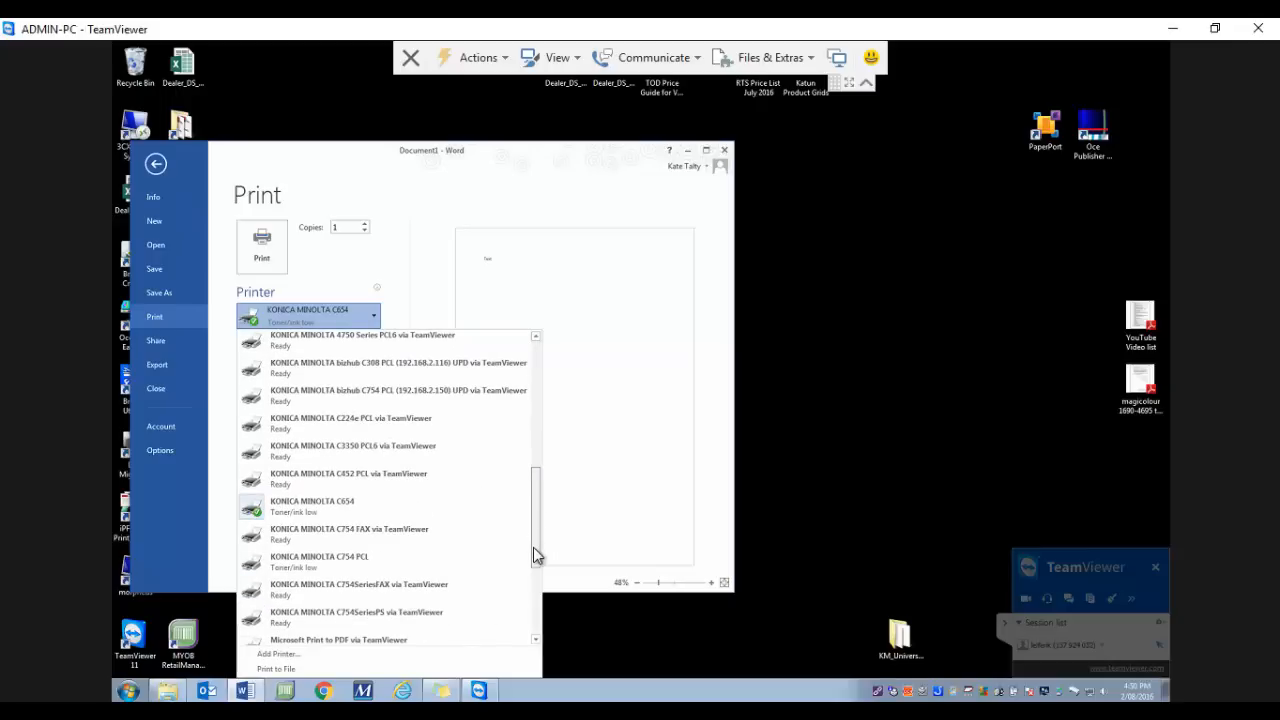
{"action": "scroll", "scroll_direction": "down", "scroll_amount": 3}
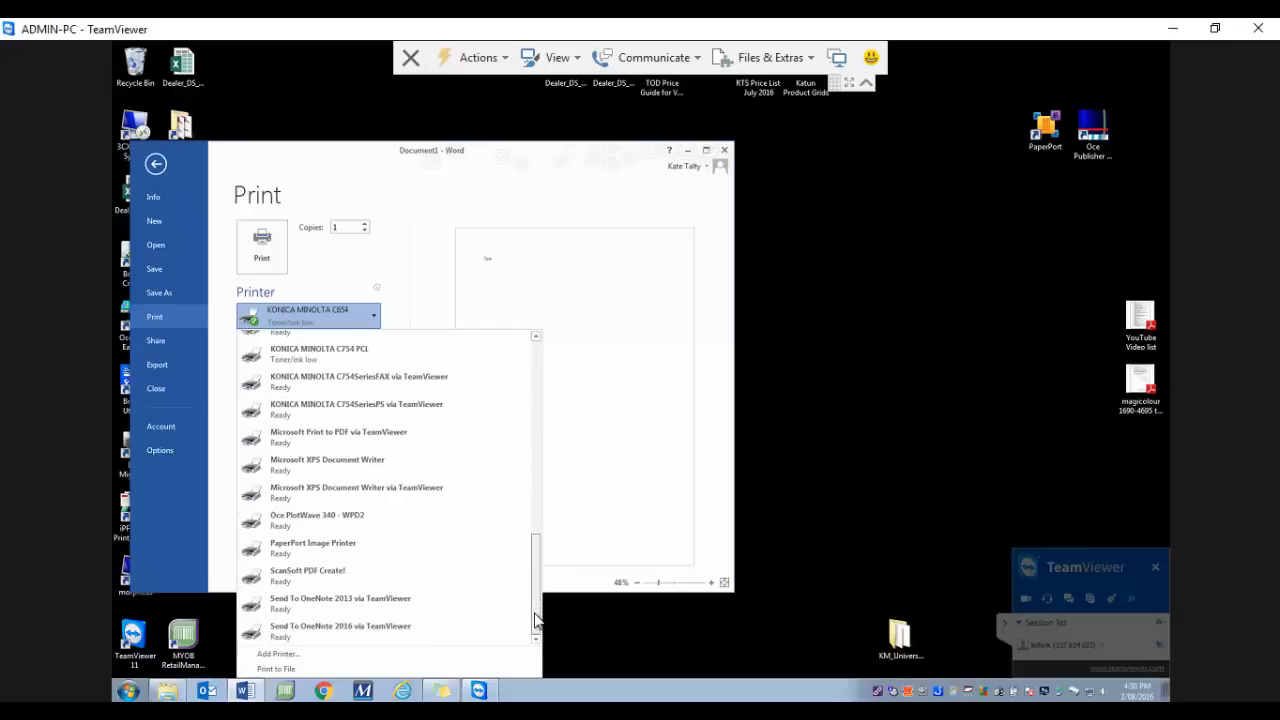
{"action": "scroll", "scroll_direction": "up", "scroll_amount": 3}
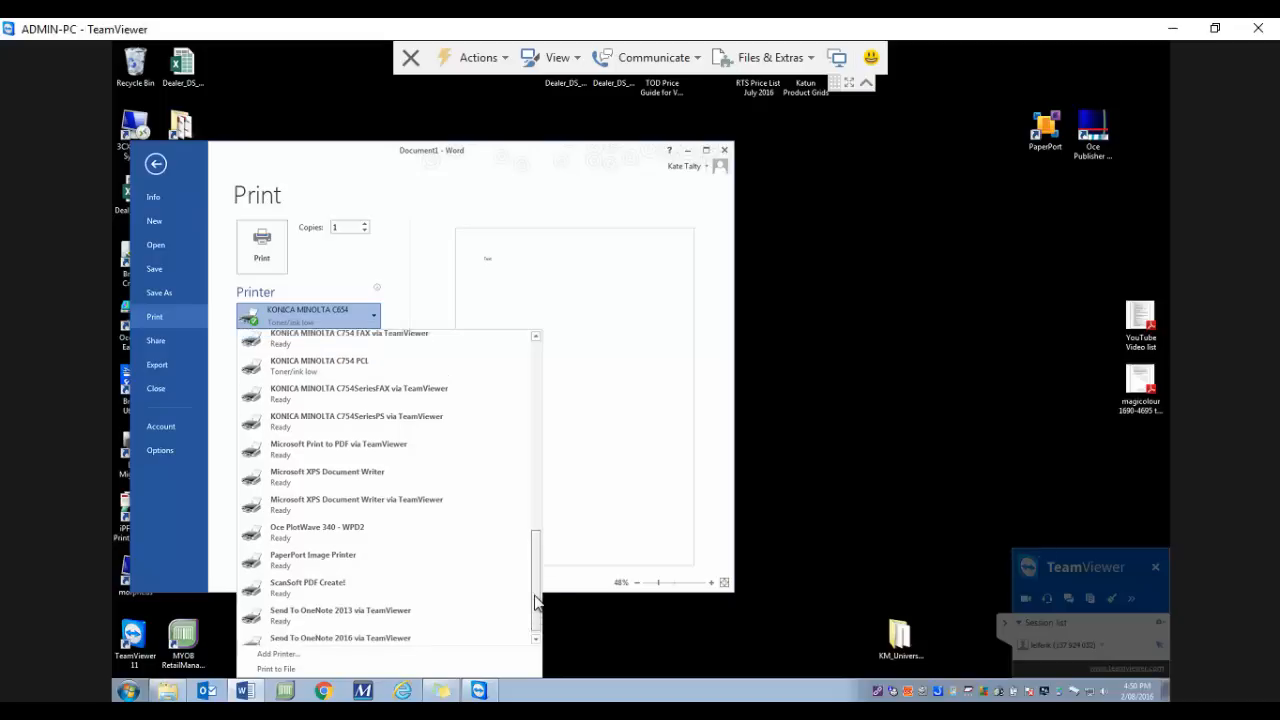
{"action": "scroll", "scroll_direction": "up", "scroll_amount": 3}
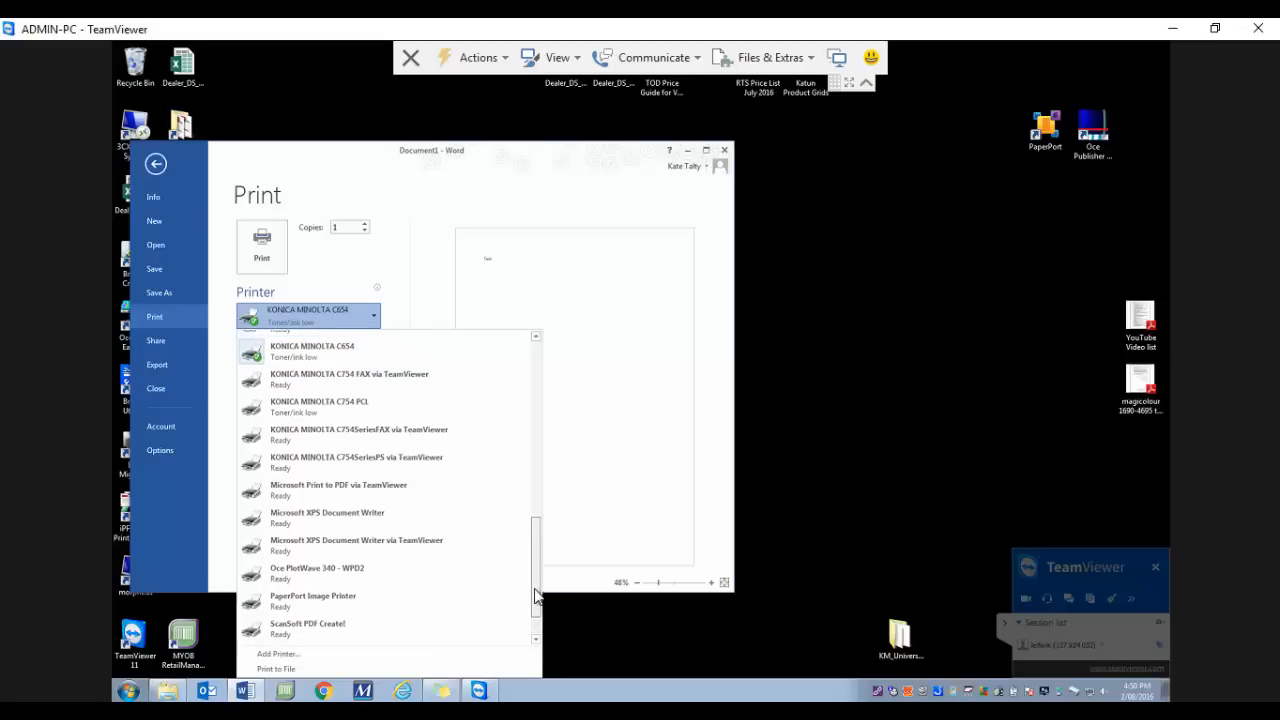
{"action": "scroll", "scroll_direction": "up", "scroll_amount": 3}
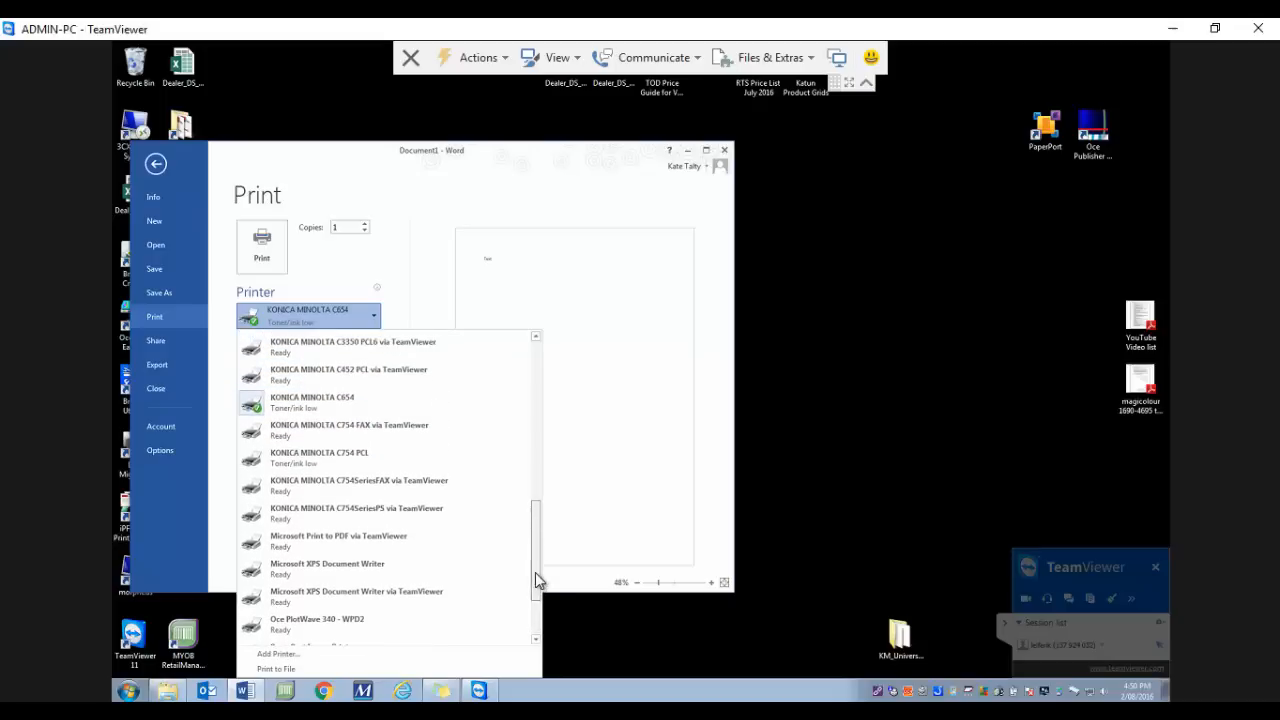
{"action": "scroll", "scroll_direction": "up", "scroll_amount": 3}
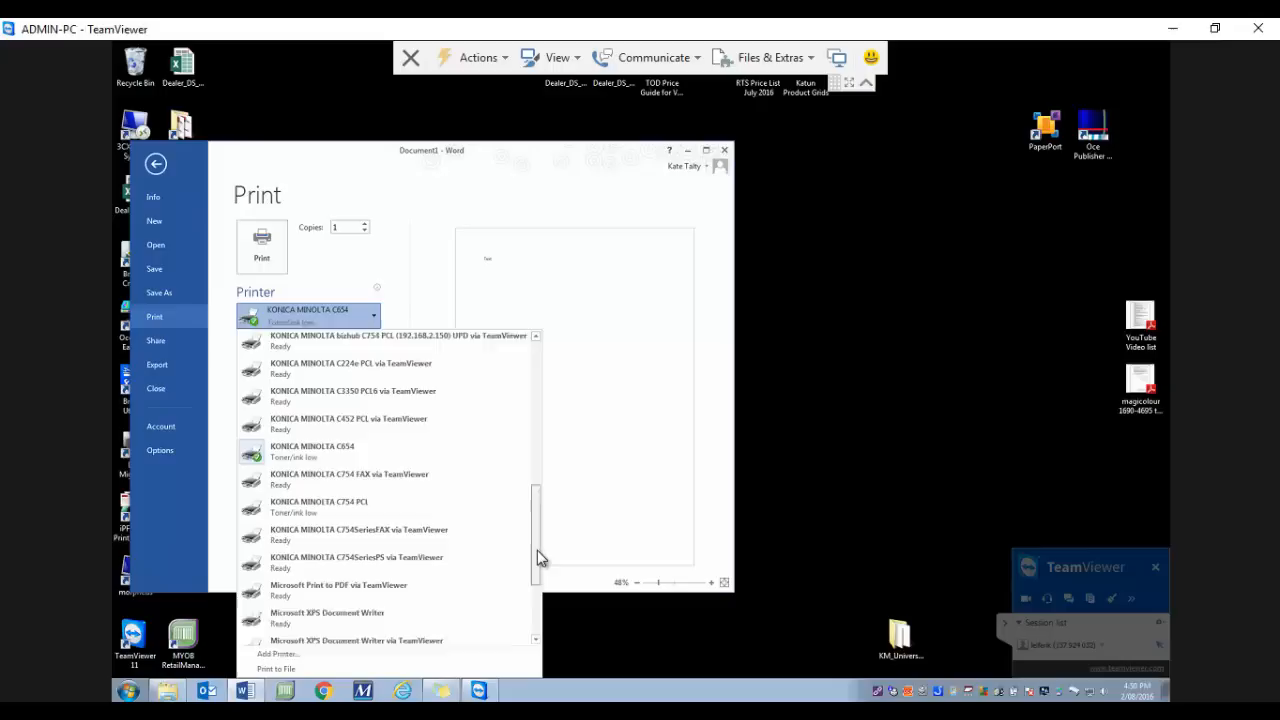
{"action": "scroll", "scroll_direction": "up", "scroll_amount": 3}
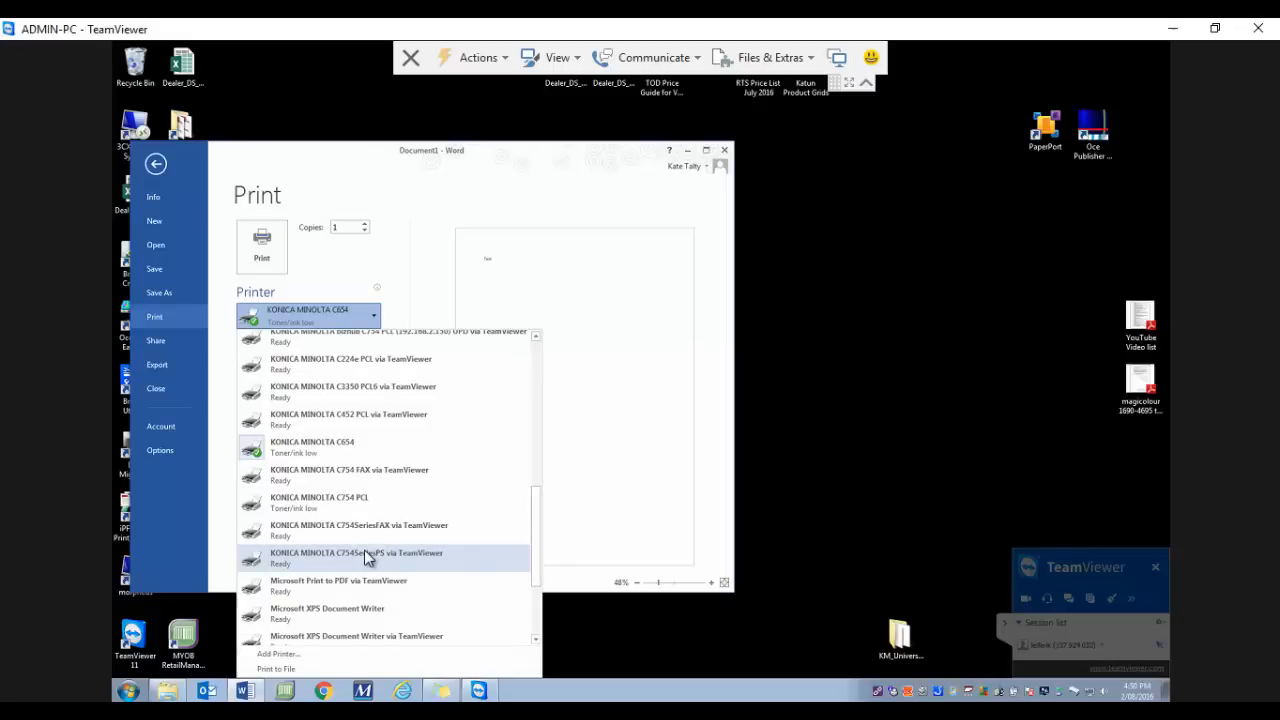
{"action": "left_click", "coordinate": [357, 553]}
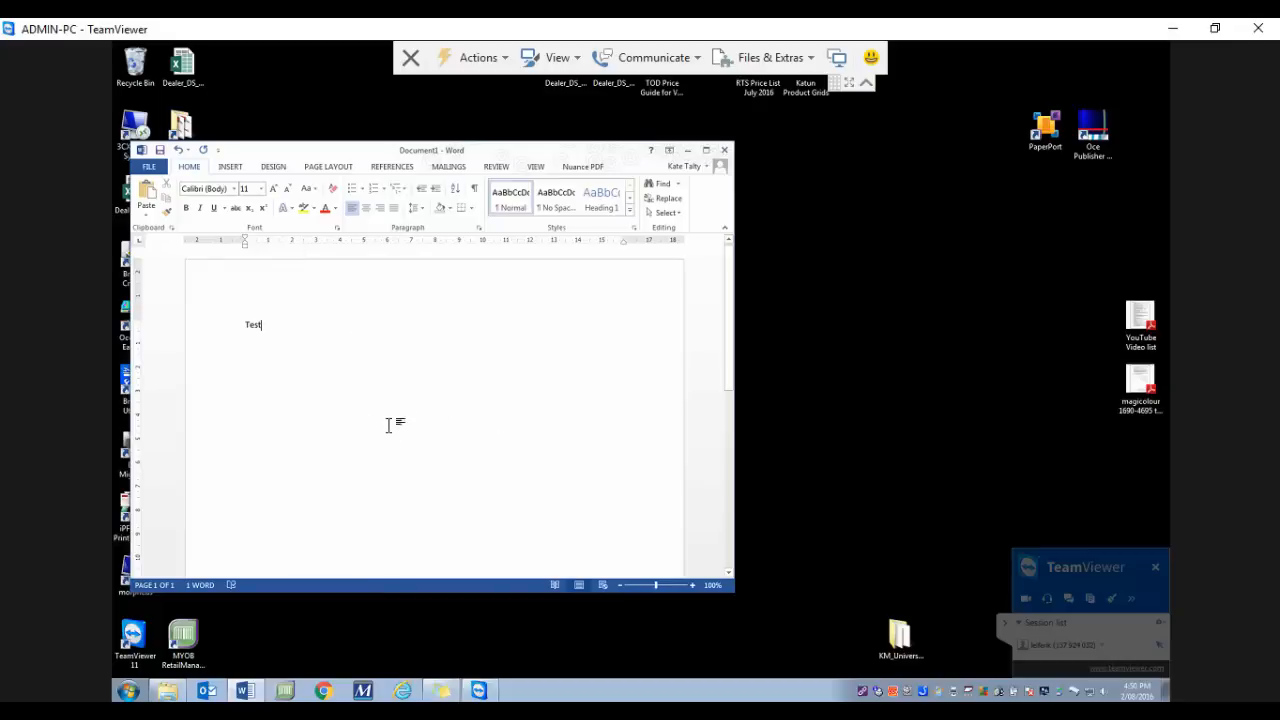
{"action": "mouse_move", "coordinate": [472, 417]}
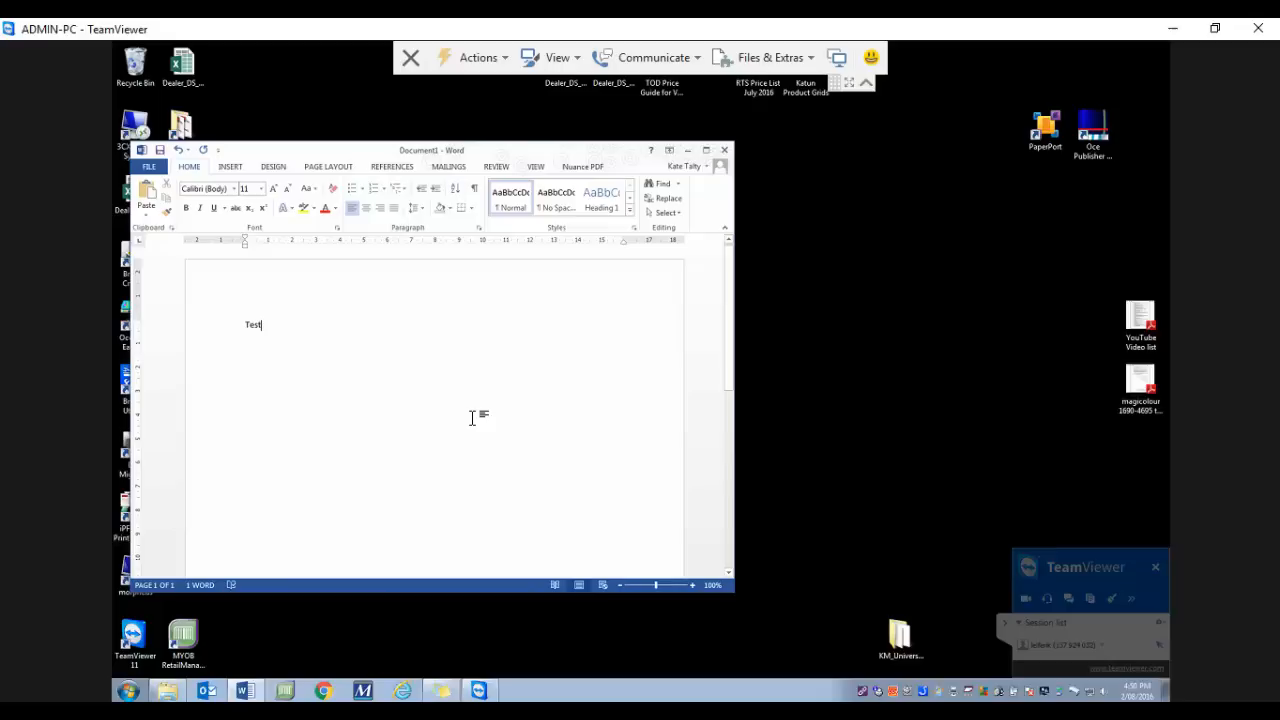
{"action": "mouse_move", "coordinate": [555, 268]}
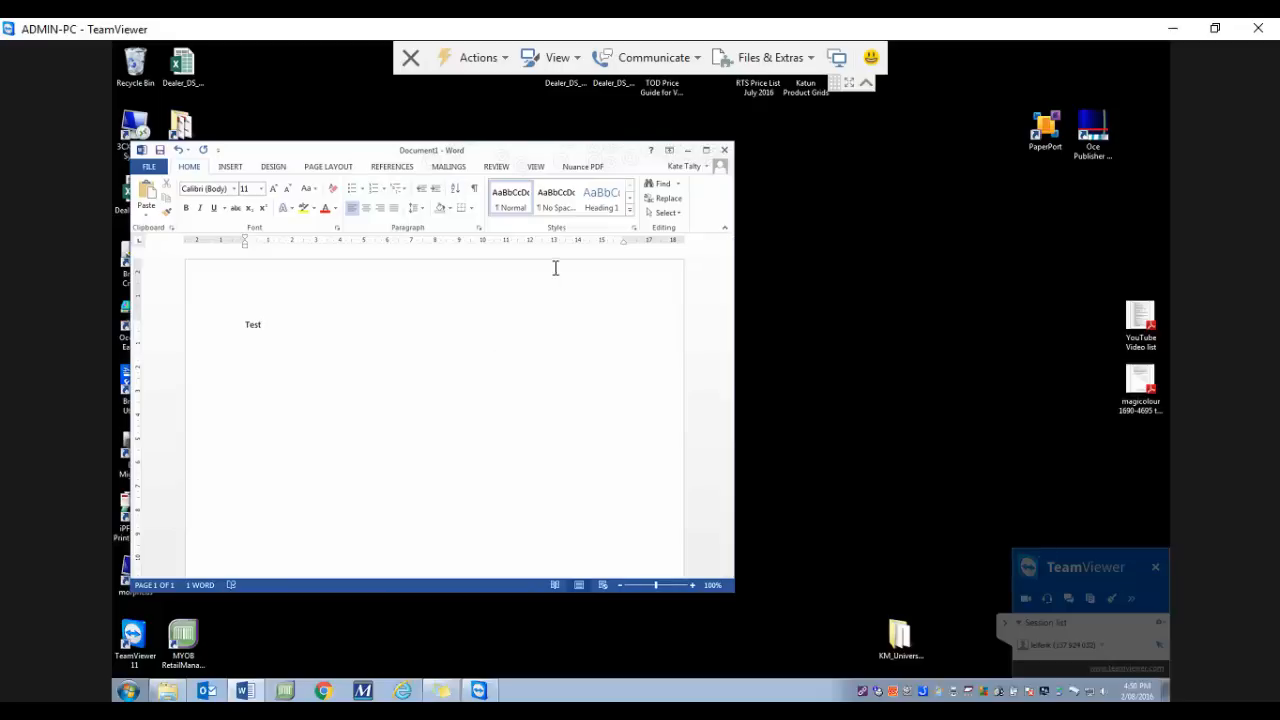